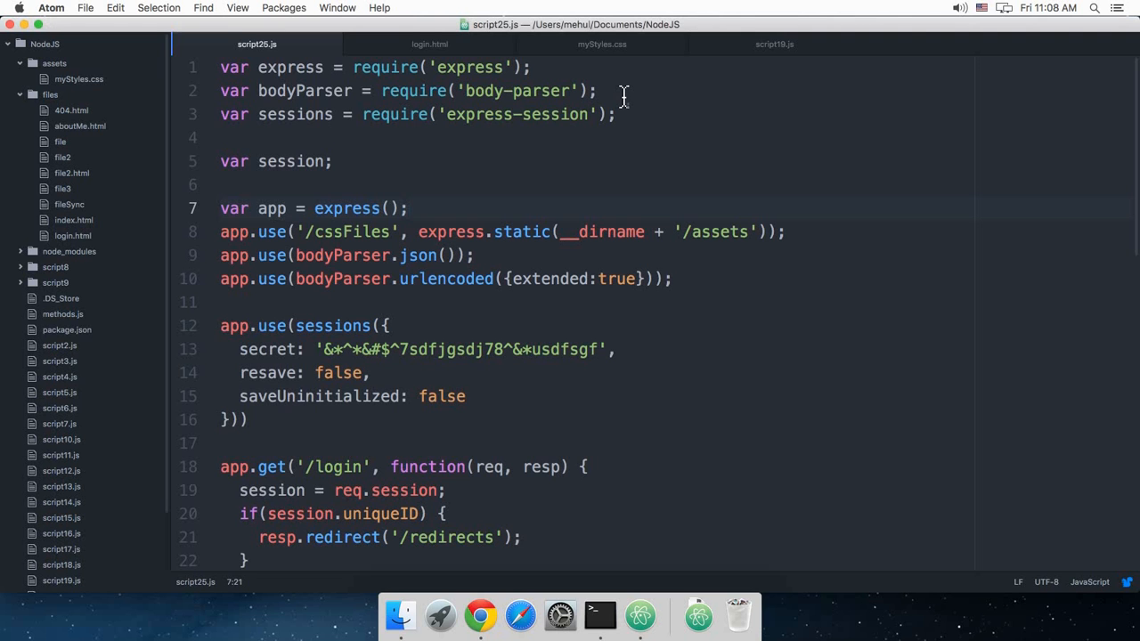
# Step: Save the copied login code as a new file script26.js
pyautogui.click(408, 206)
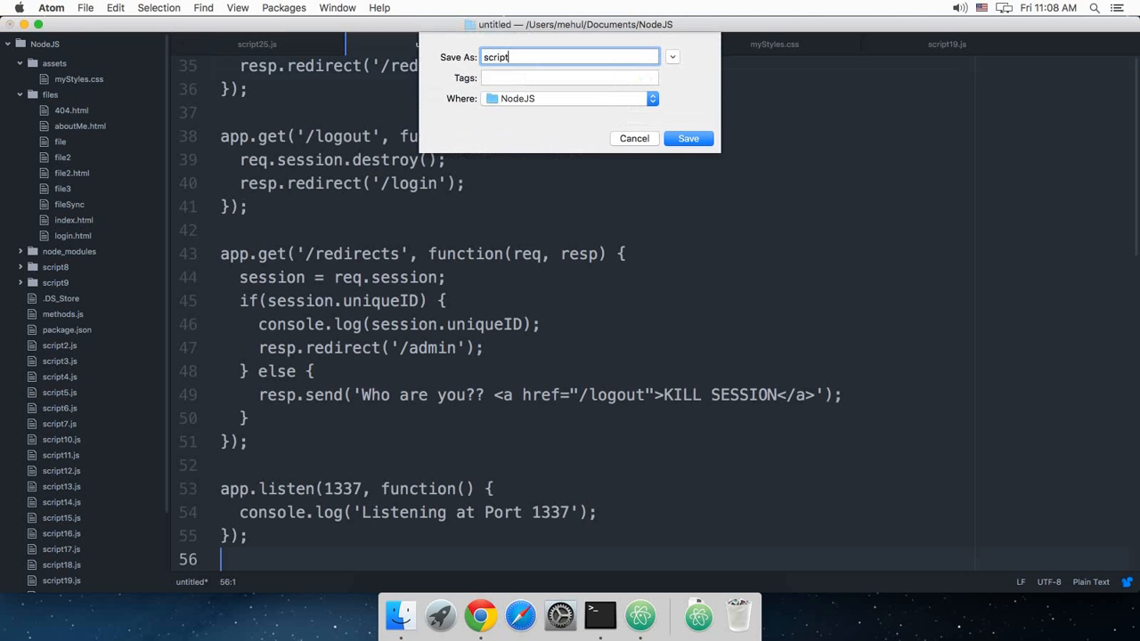
pyautogui.click(688, 138)
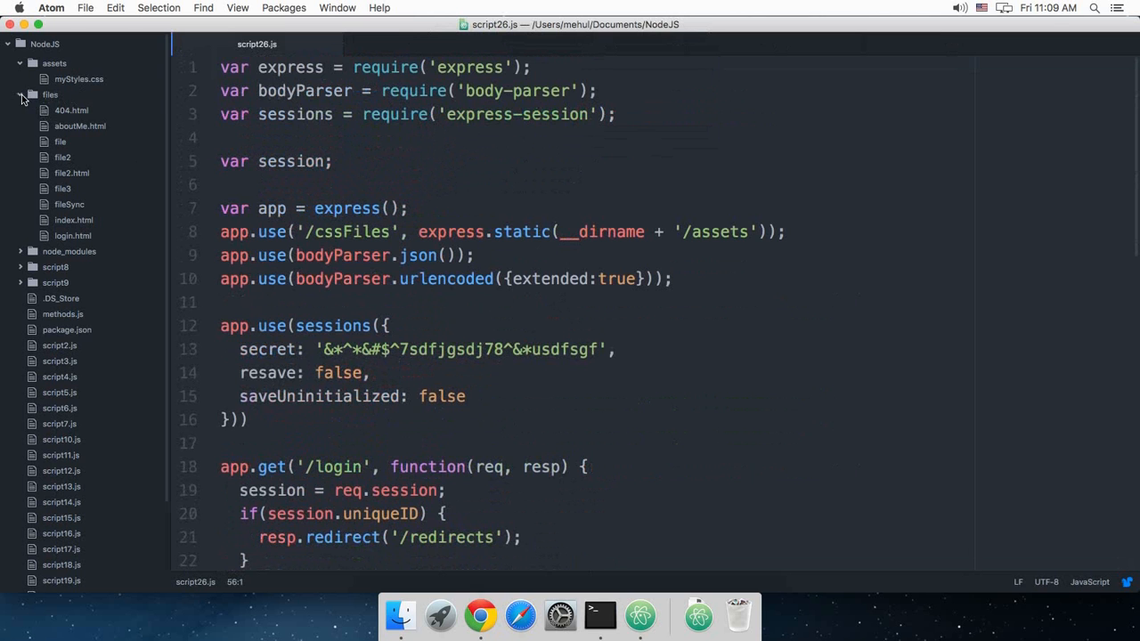
# Step: Review myStyles.css from the assets folder, then return to script26.js
pyautogui.click(78, 78)
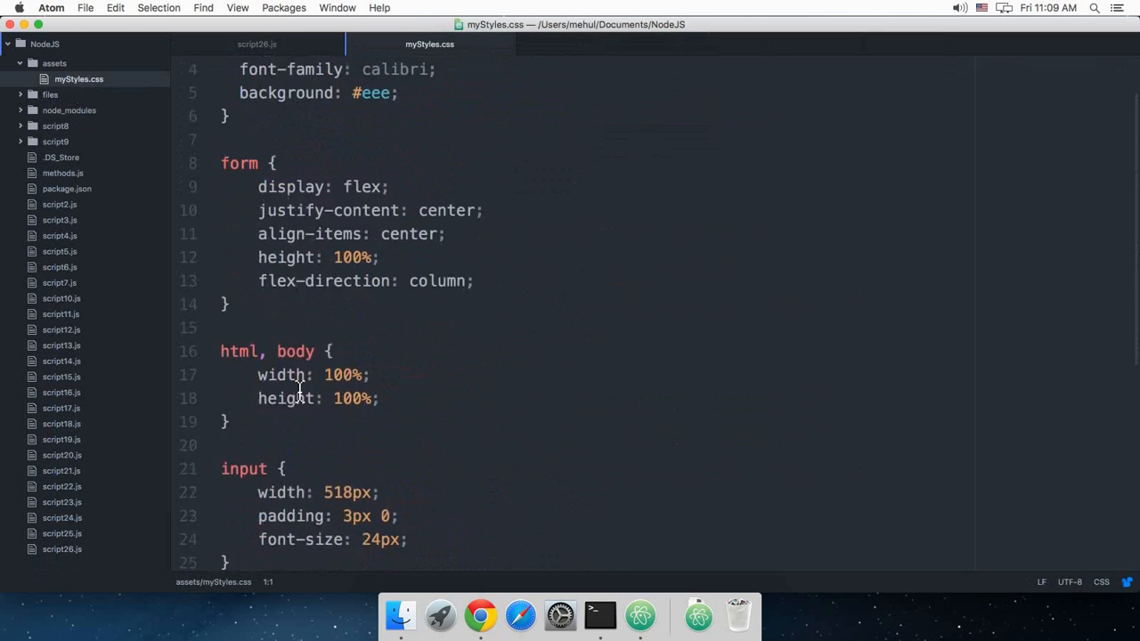
pyautogui.scroll(-3)
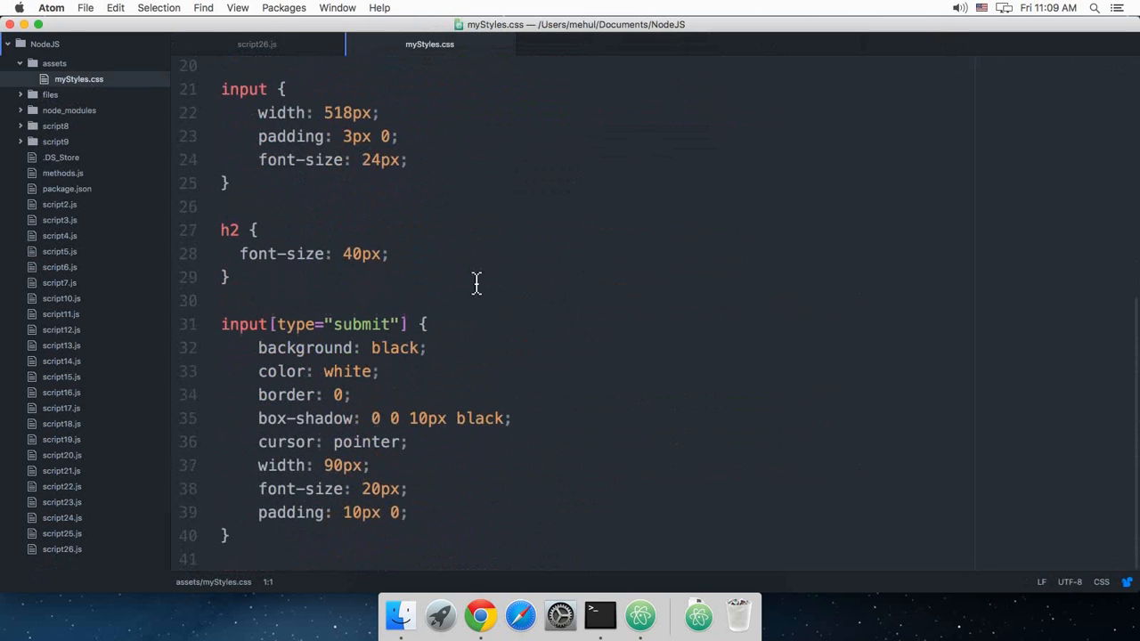
pyautogui.scroll(3)
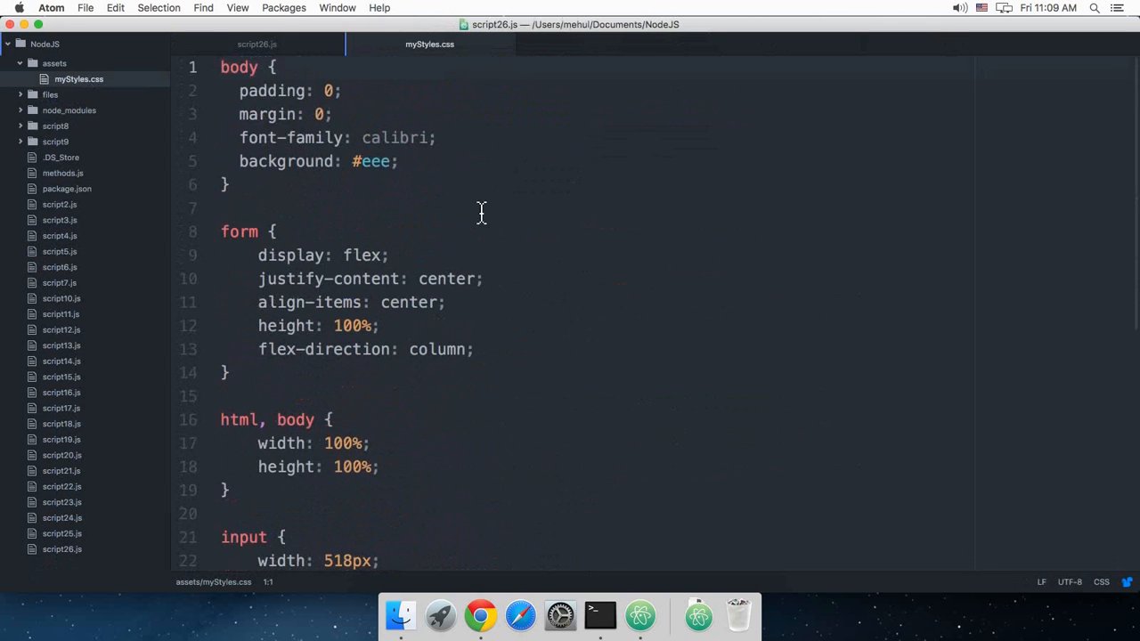
pyautogui.click(257, 43)
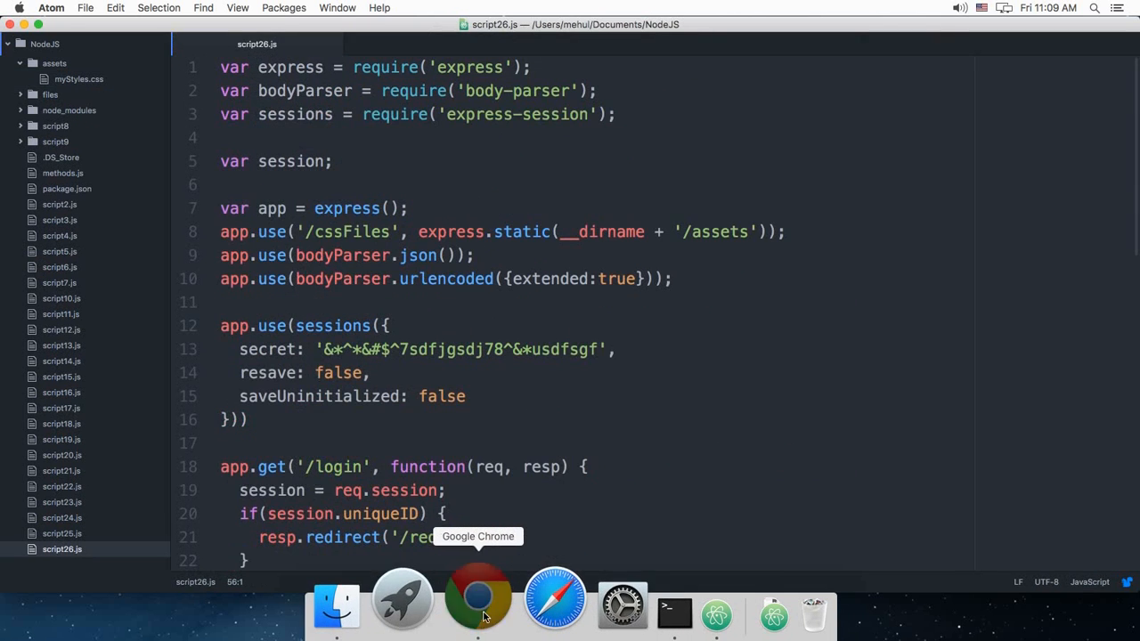
# Step: Delete 'Who are you??' from the /redirects fallback resp.send, leaving the KILL SESSION link
pyautogui.click(477, 597)
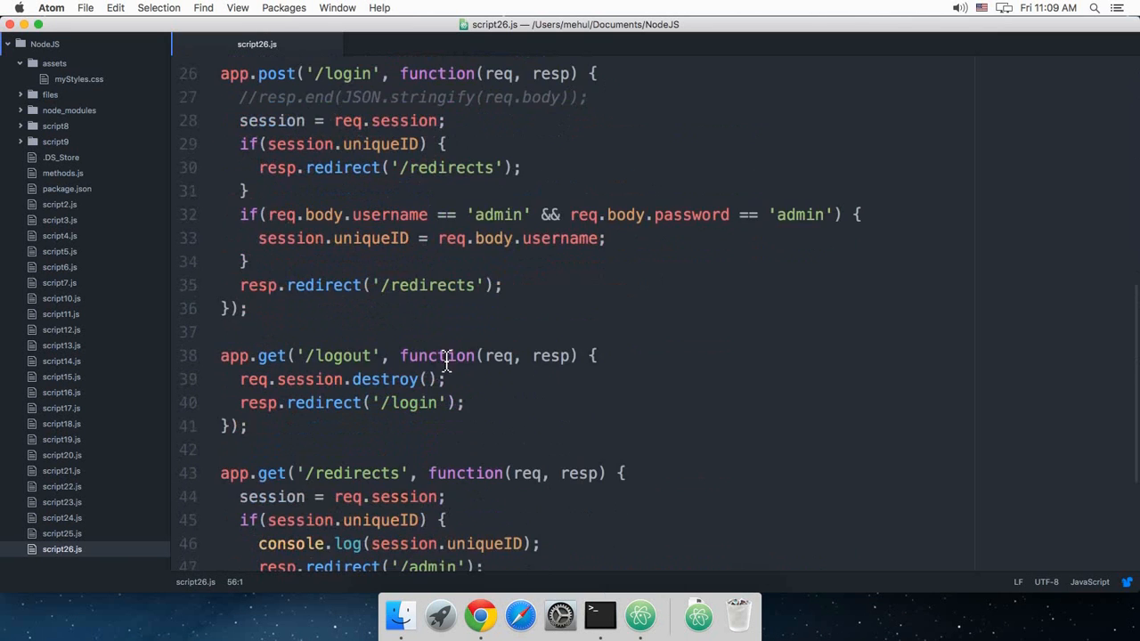
pyautogui.scroll(-3)
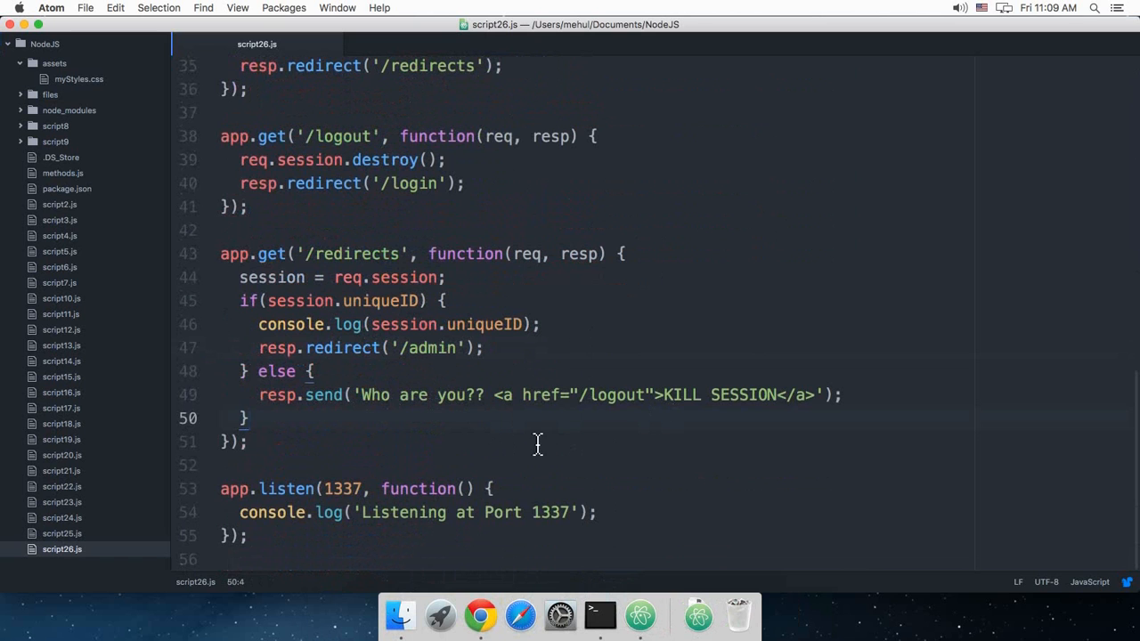
pyautogui.moveTo(440, 449)
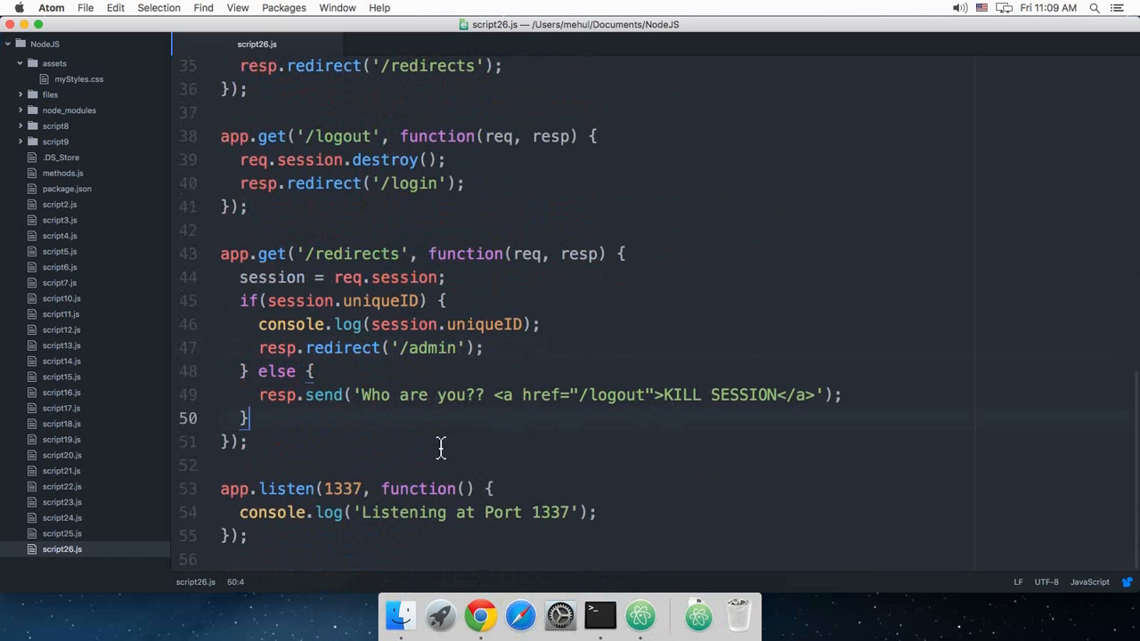
pyautogui.click(484, 597)
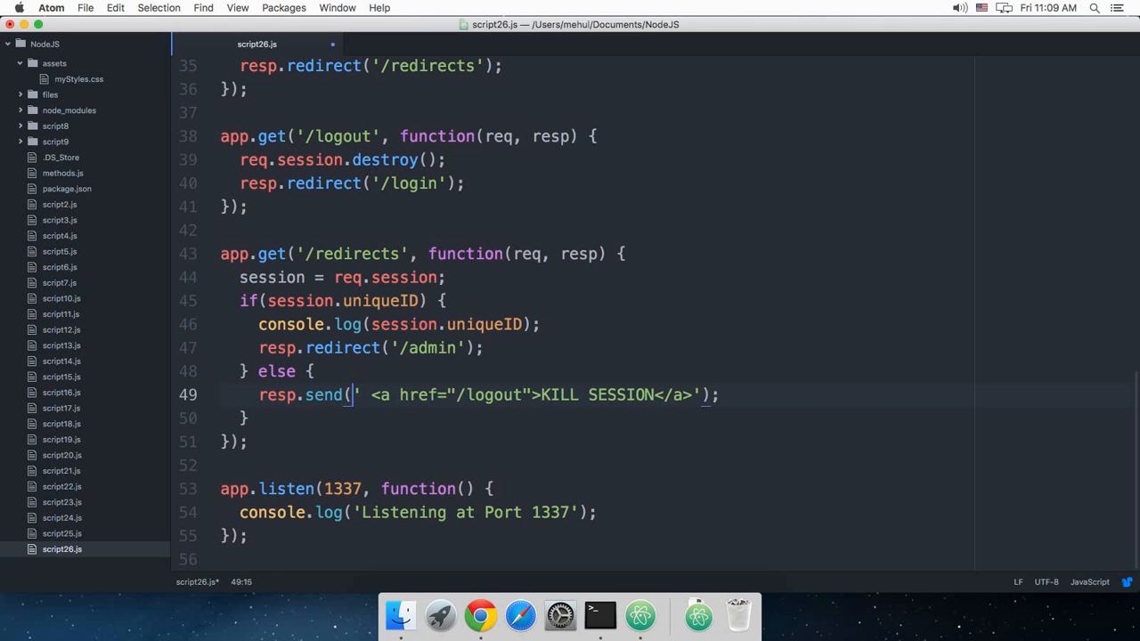
# Step: Prepend req.session.uniqueID + ' not found' to the fallback send string
pyautogui.write('r')
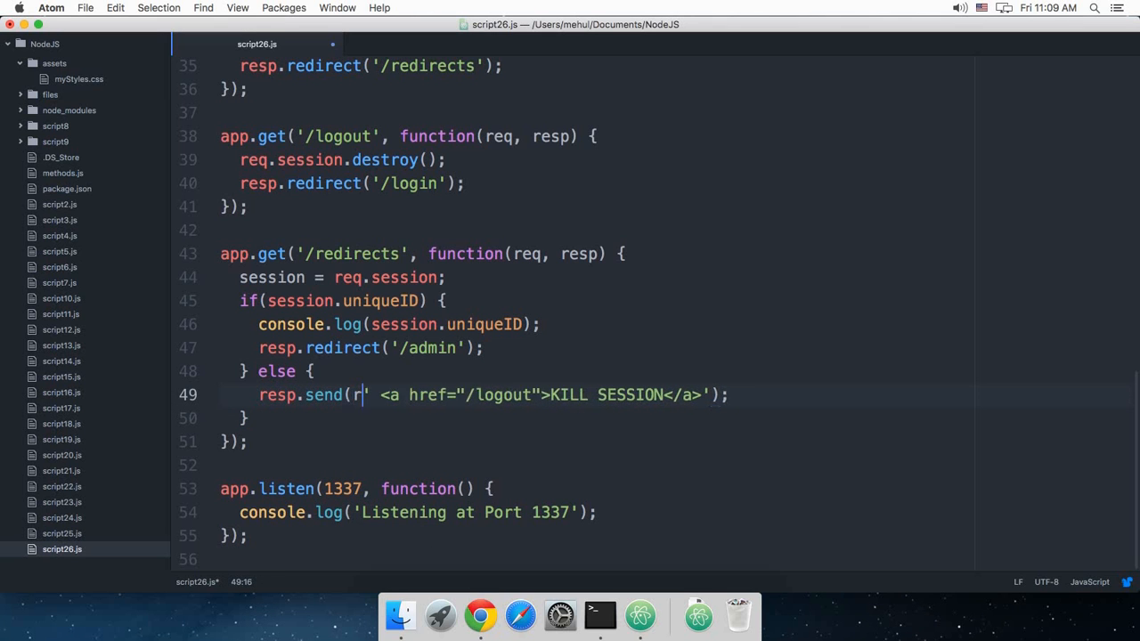
pyautogui.write('eq.')
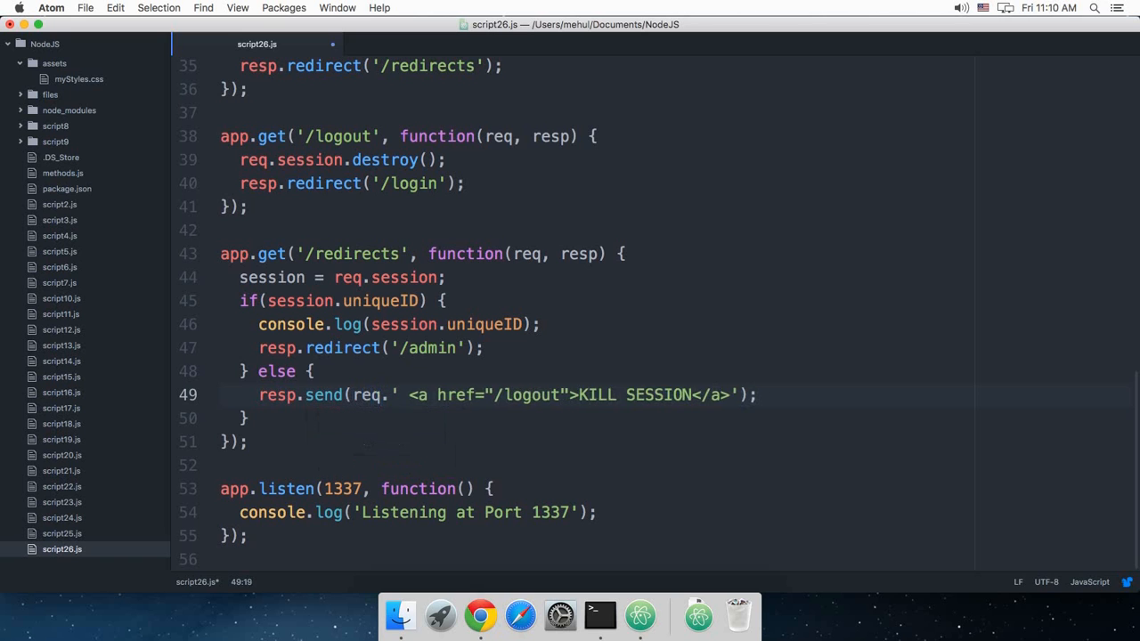
pyautogui.write('session')
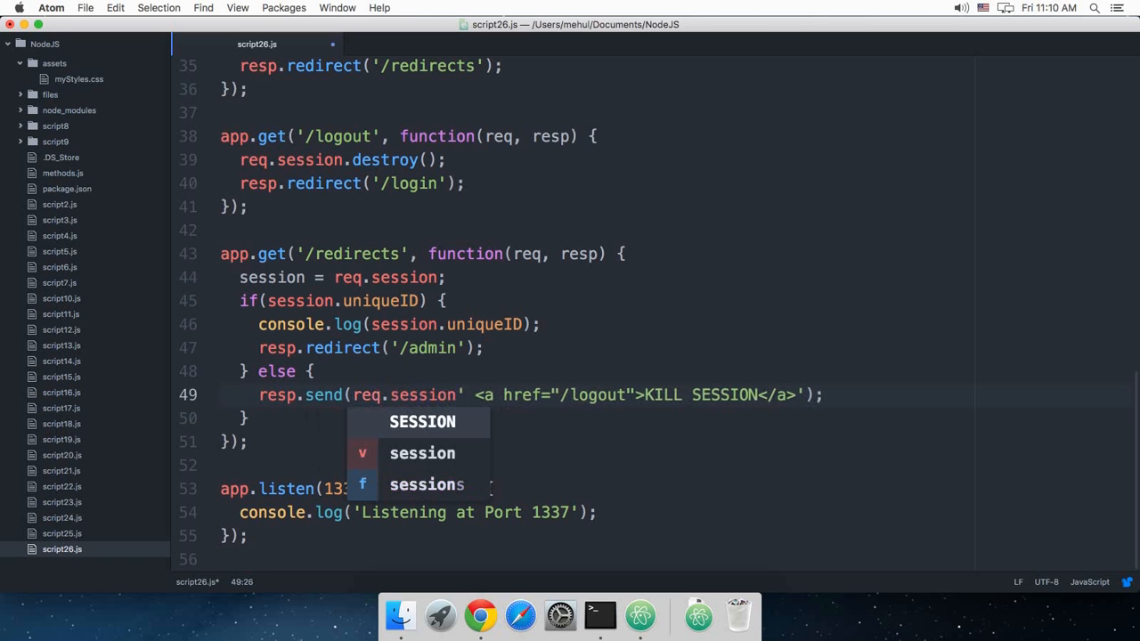
pyautogui.write('.uniqui')
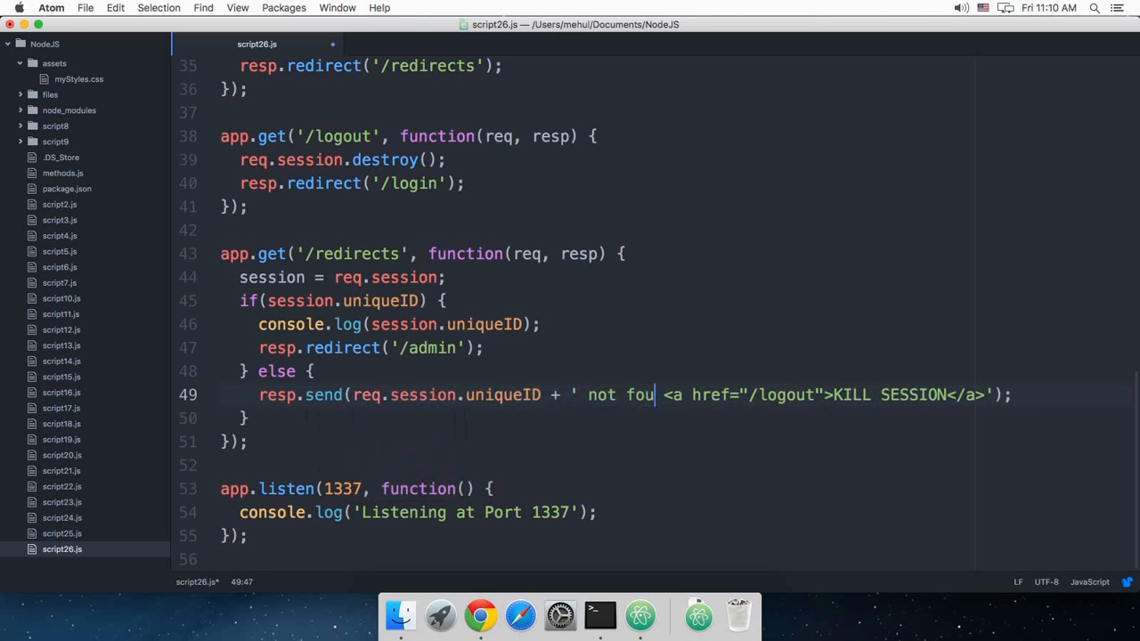
pyautogui.write('nd')
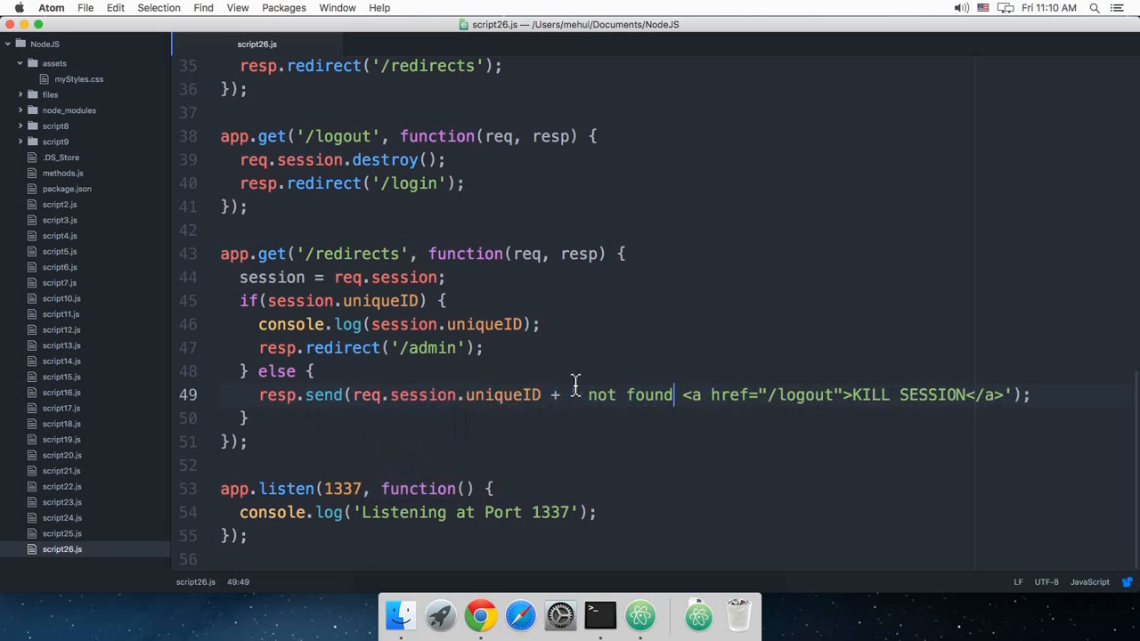
# Step: Comment out the /login credential check and require uniqueID == 'admin' in the redirects condition
pyautogui.scroll(3)
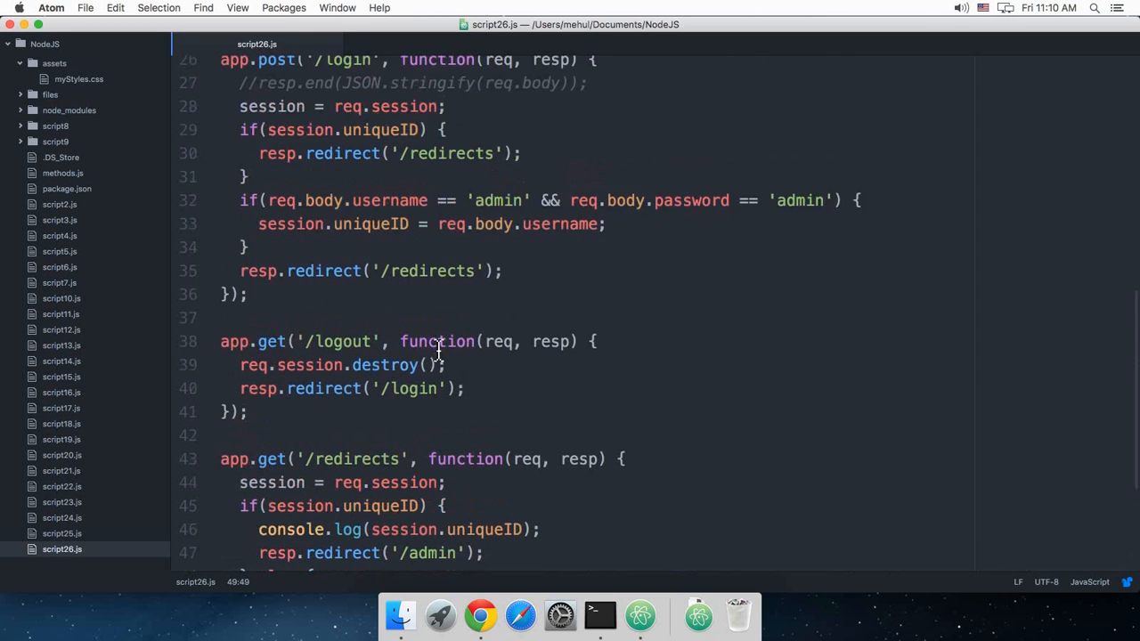
pyautogui.scroll(3)
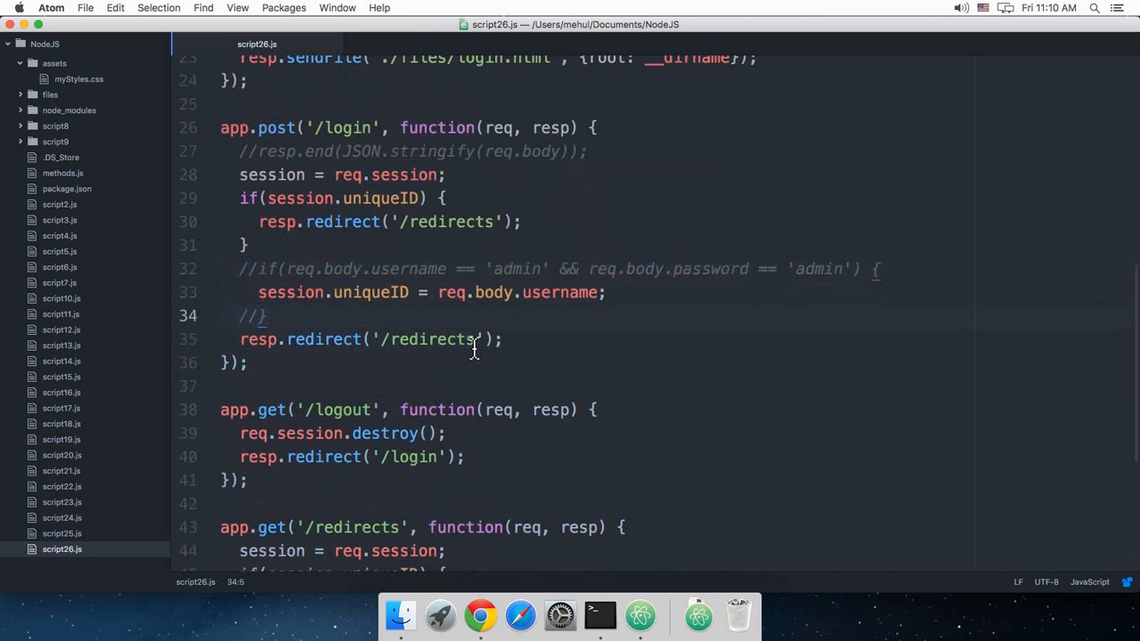
pyautogui.scroll(-3)
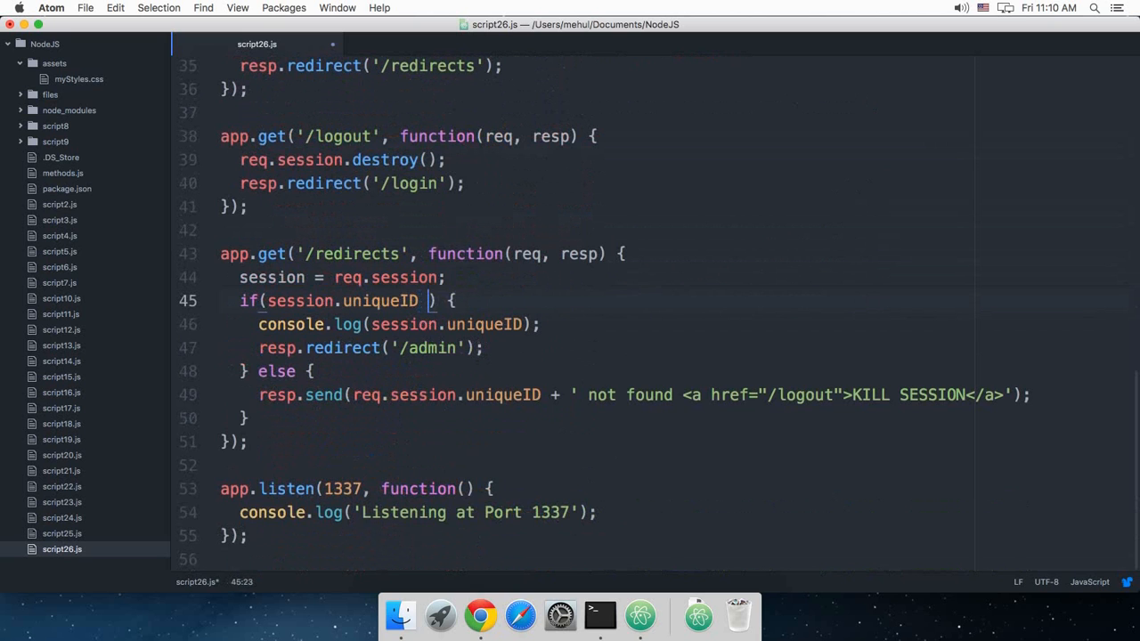
pyautogui.write("== 'admin'")
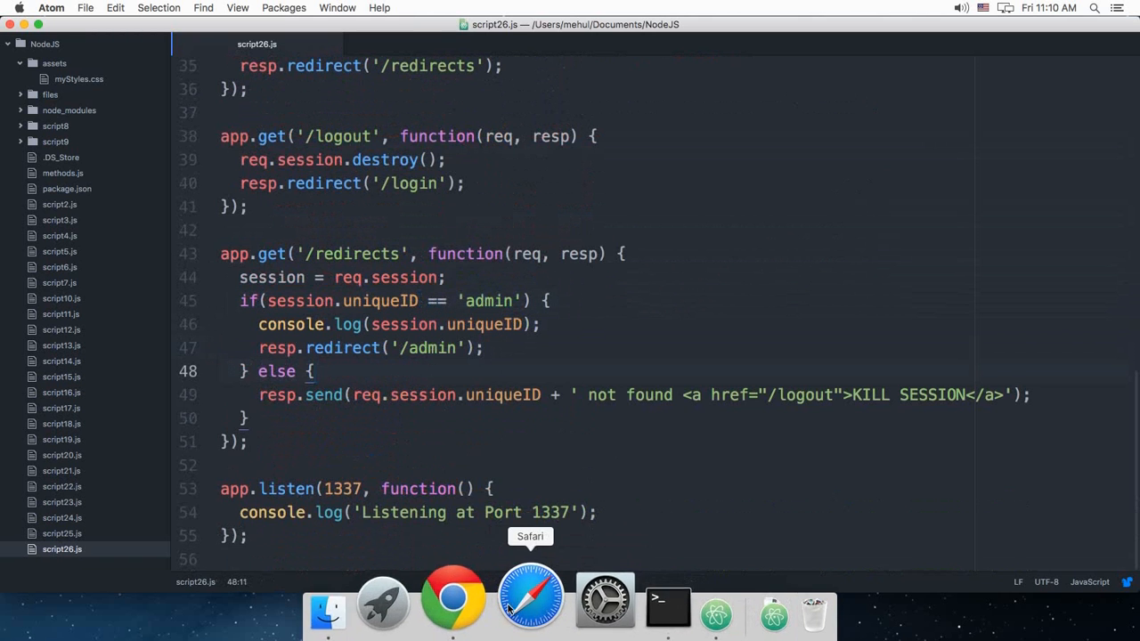
pyautogui.click(479, 613)
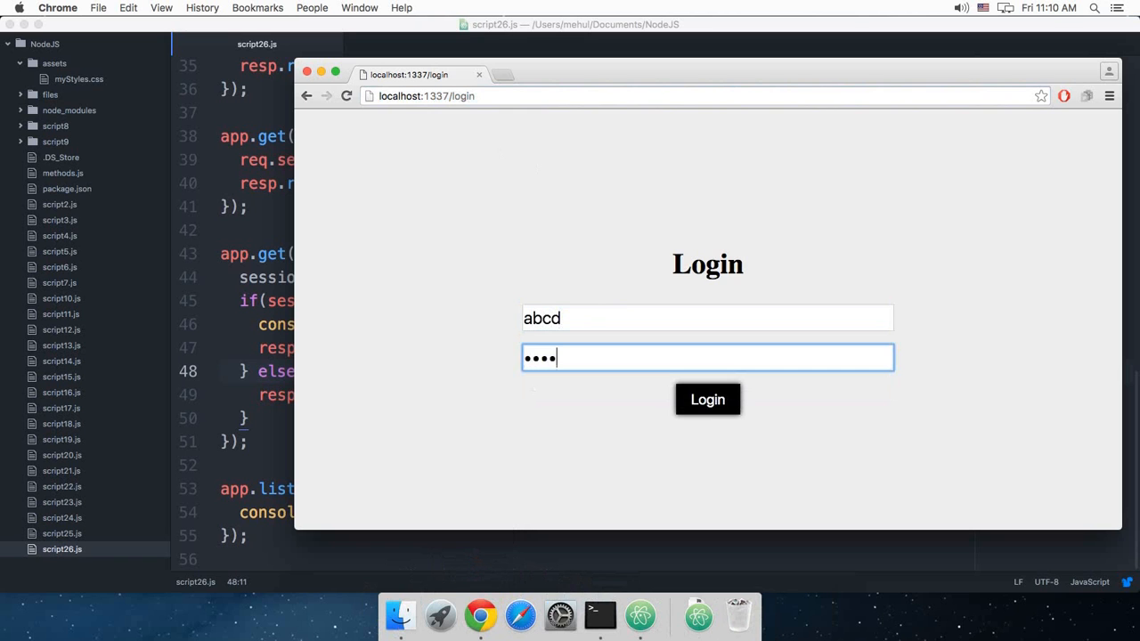
# Step: Submit the login as abcd, then restart nodemon on script26.js in the terminal
pyautogui.click(707, 399)
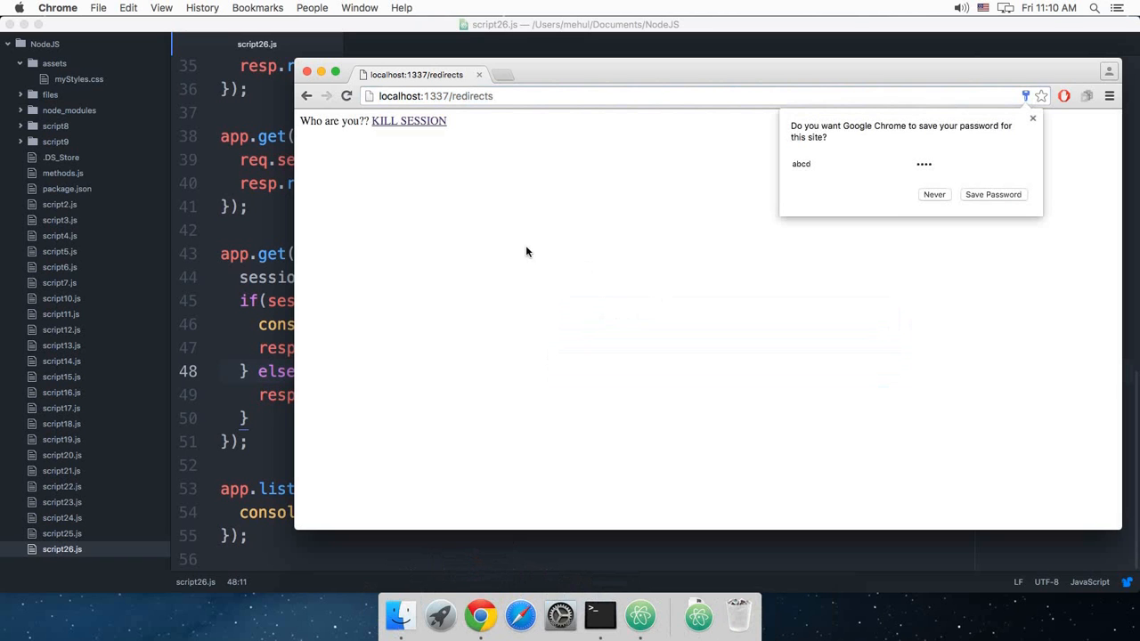
pyautogui.click(598, 614)
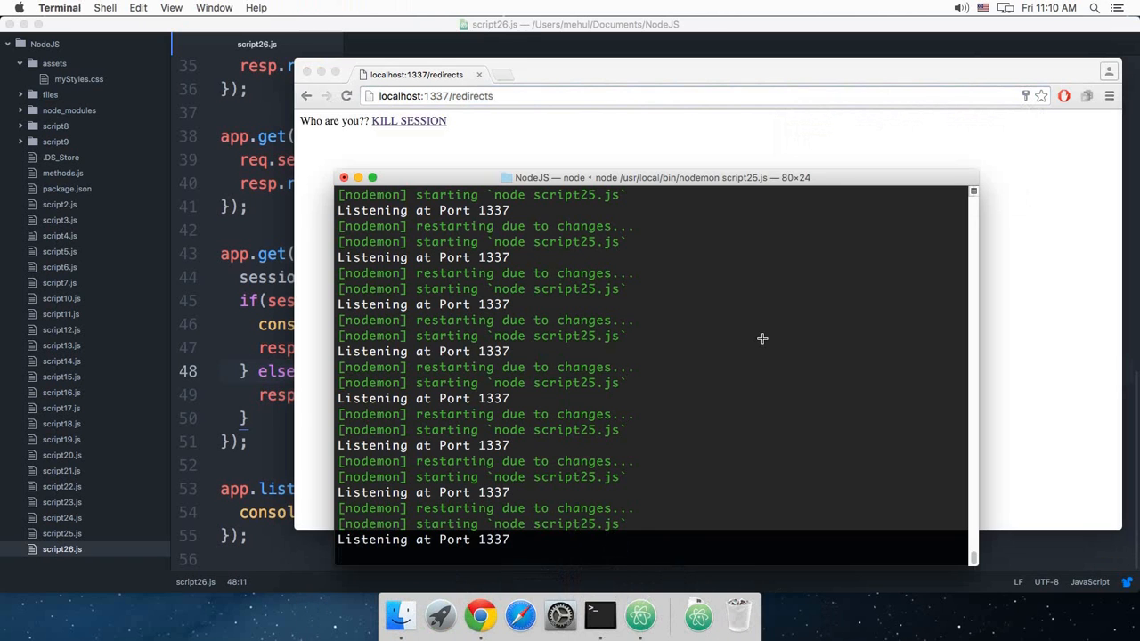
pyautogui.press('ctrl+c')
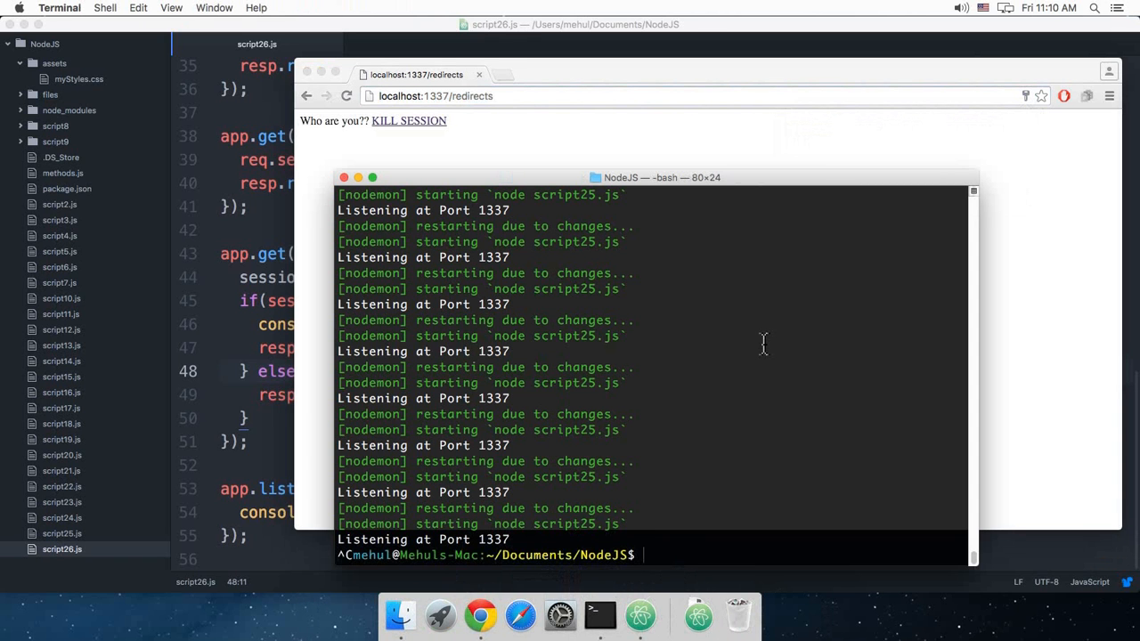
pyautogui.write('nodemon s')
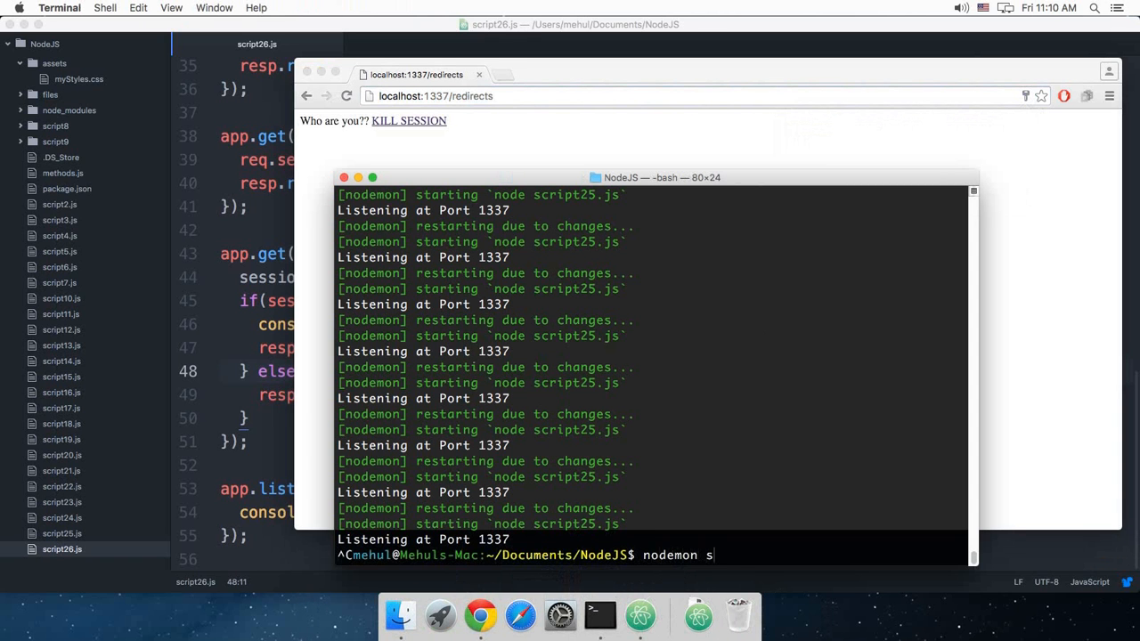
pyautogui.press('Return')
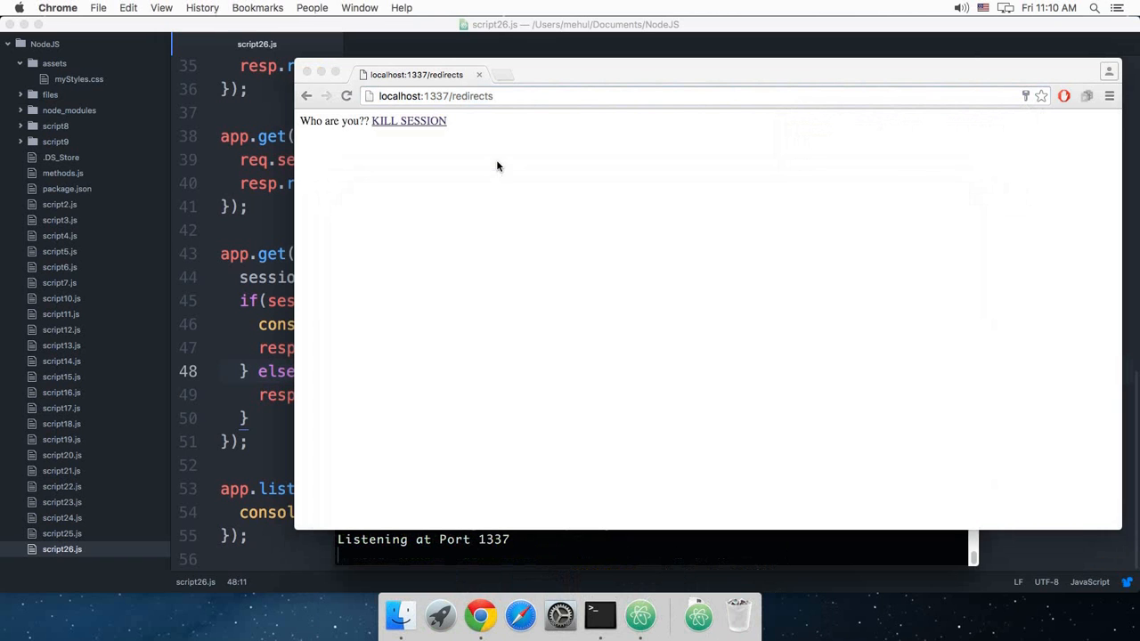
# Step: Reload localhost:1337/login and log in as admin
pyautogui.write('localhost:1337/login')
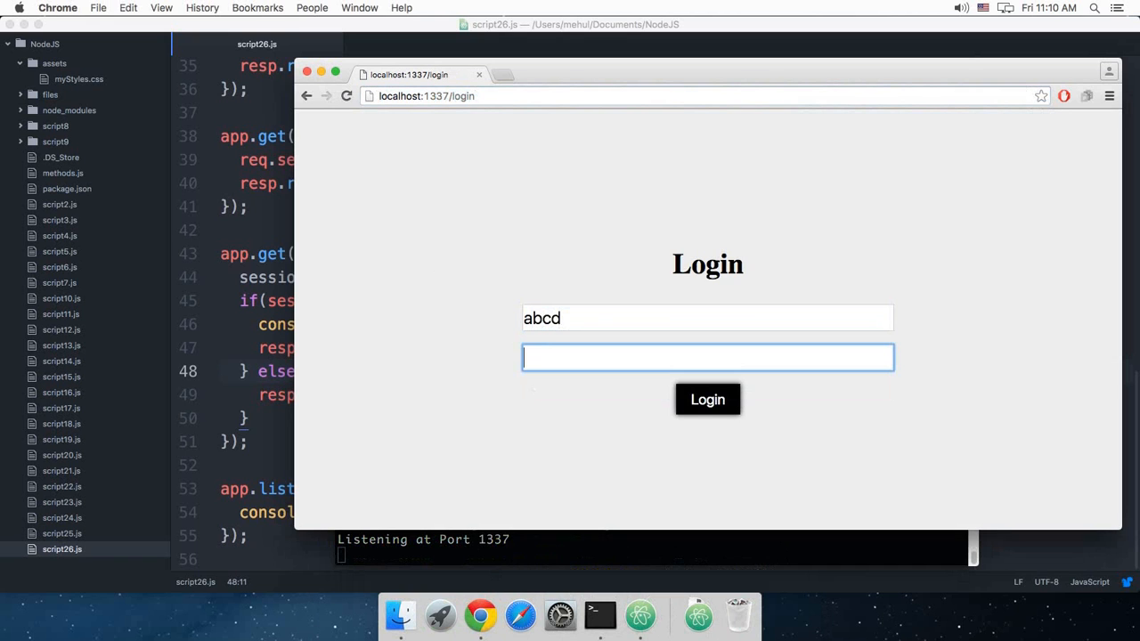
pyautogui.click(707, 399)
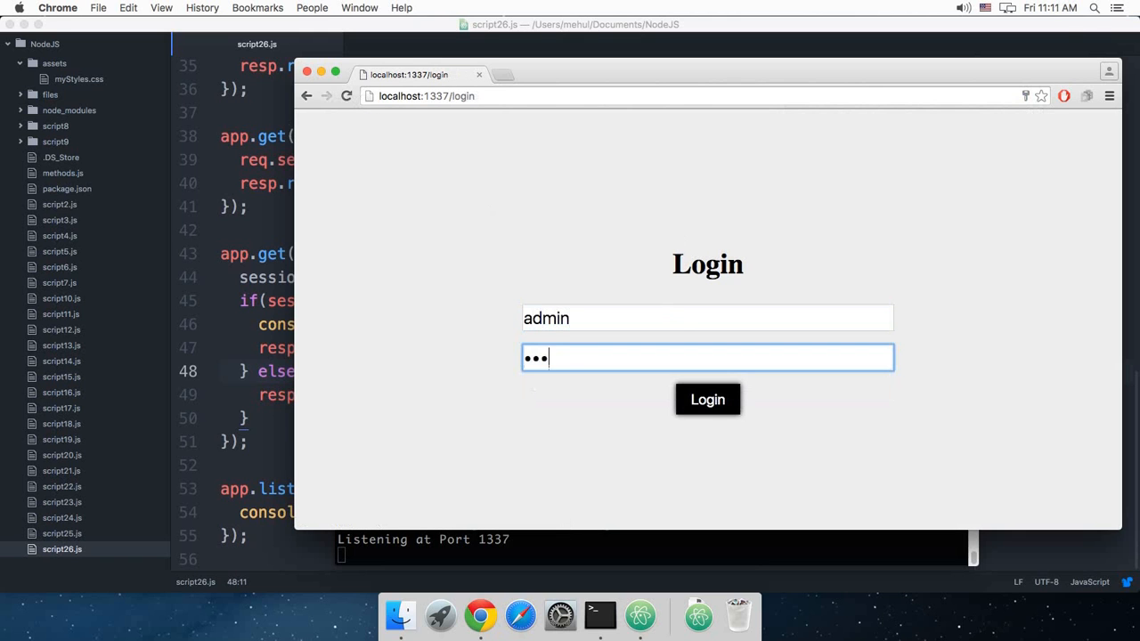
pyautogui.click(707, 398)
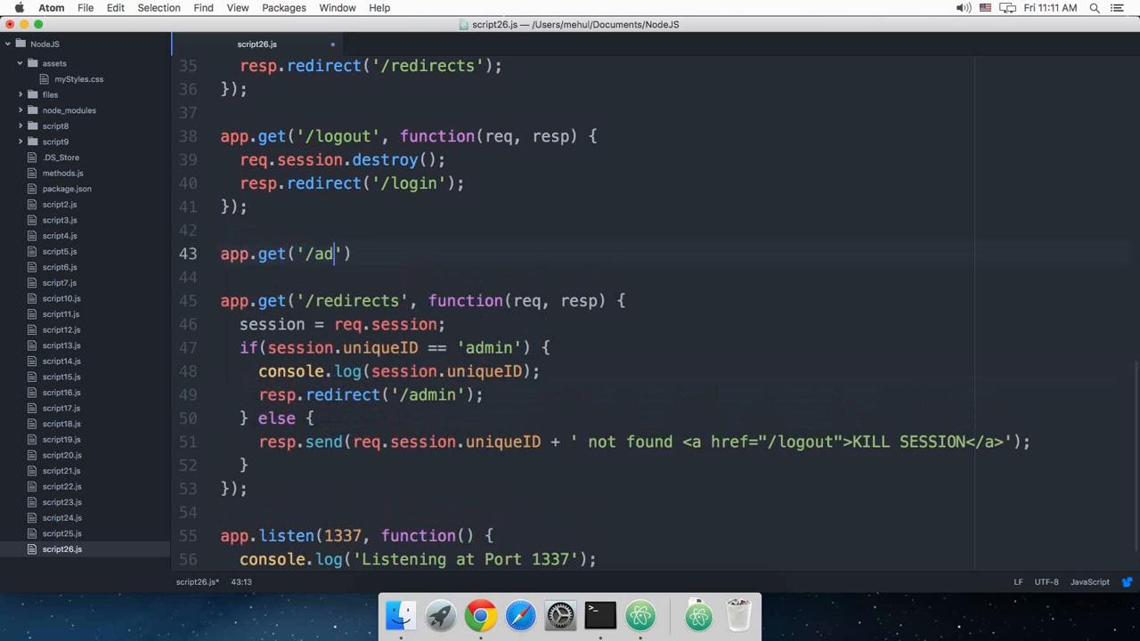
pyautogui.write("min', functio")
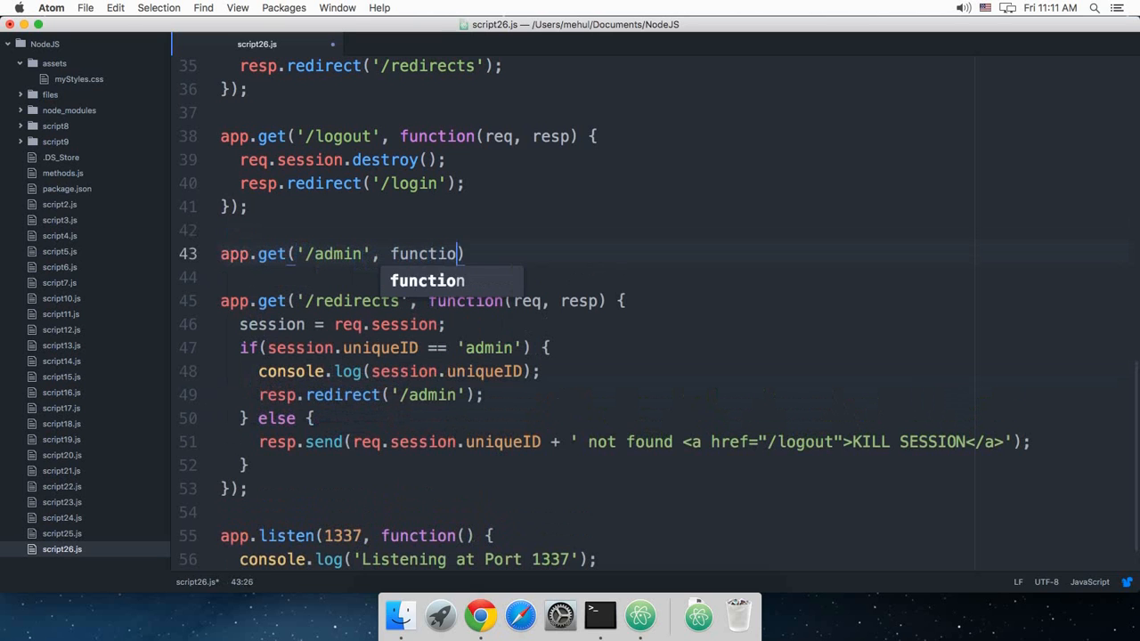
pyautogui.write('(req, resp')
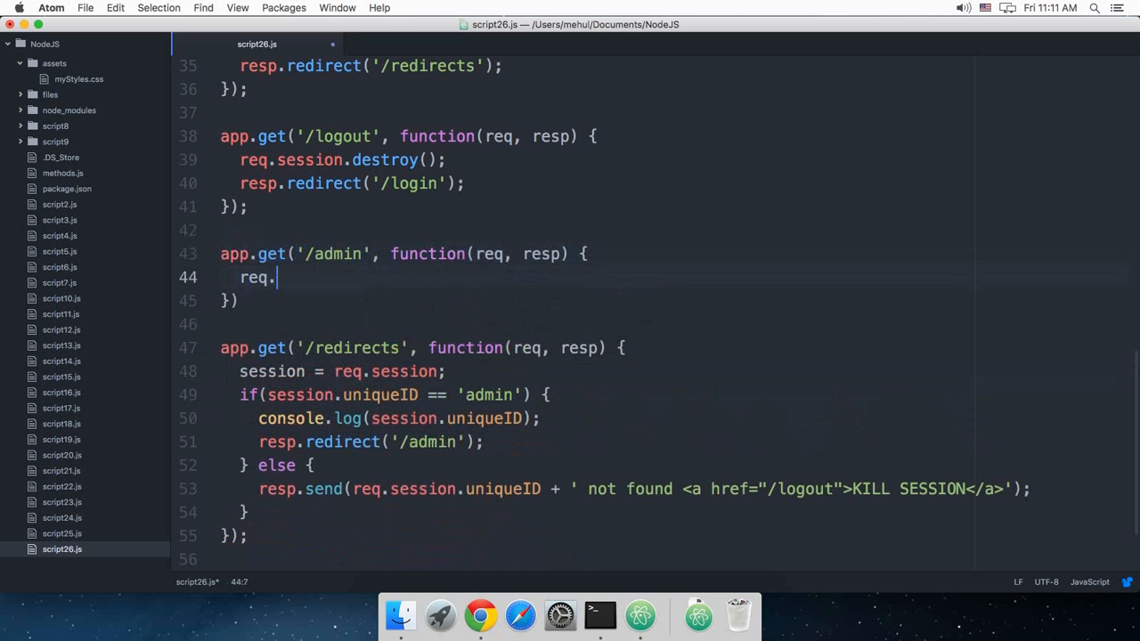
pyautogui.press('backspace')
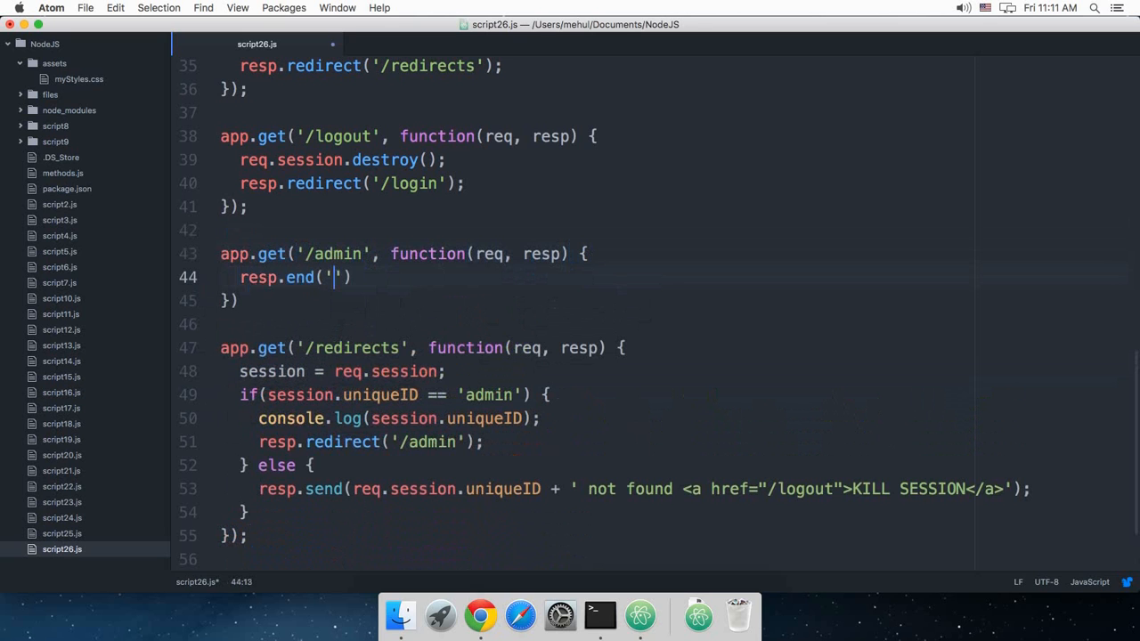
pyautogui.write('You are t')
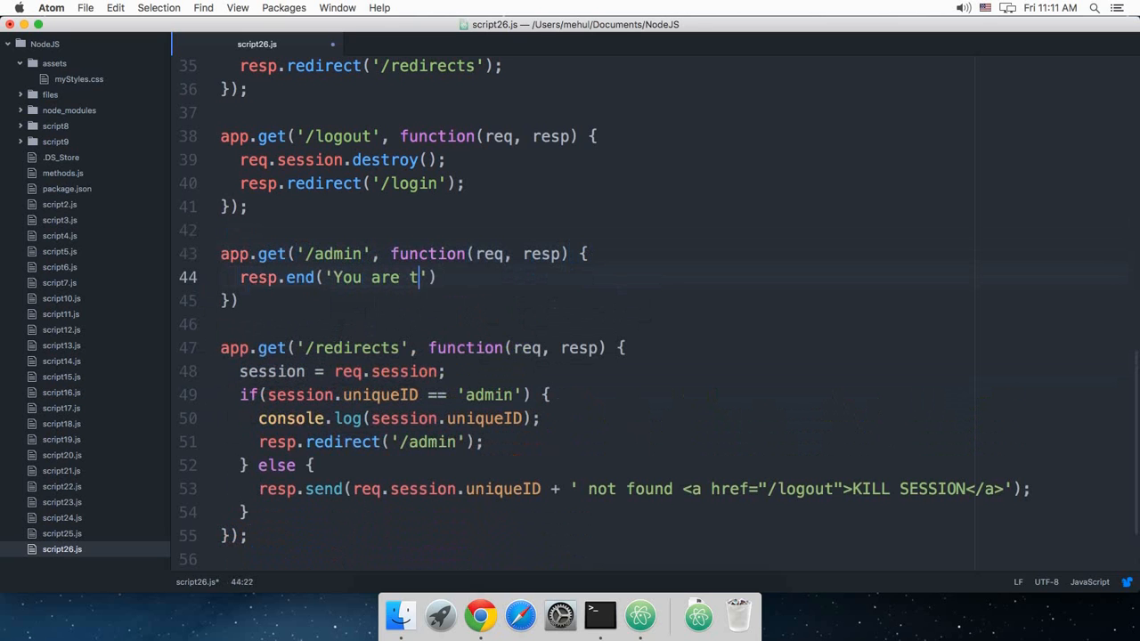
pyautogui.write("he god.');")
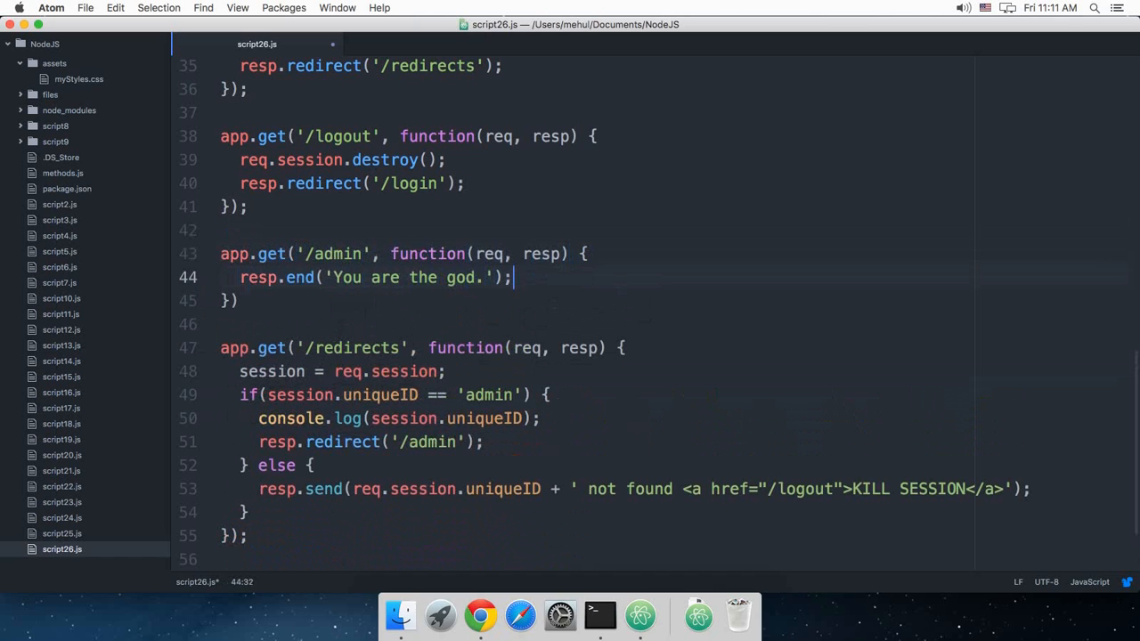
pyautogui.click(480, 614)
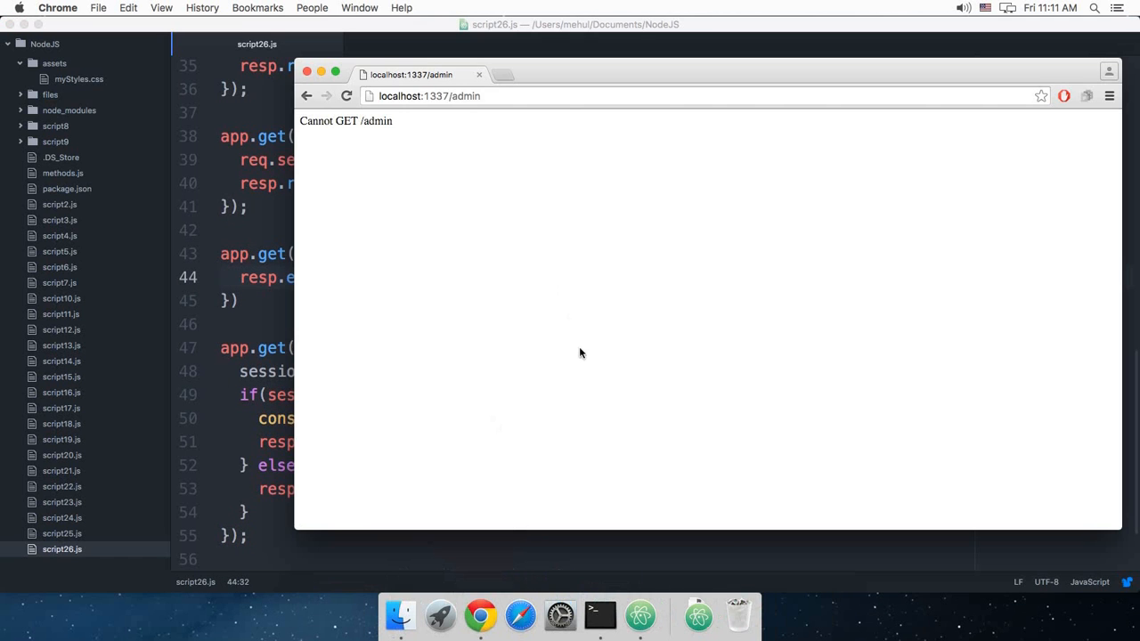
pyautogui.click(345, 96)
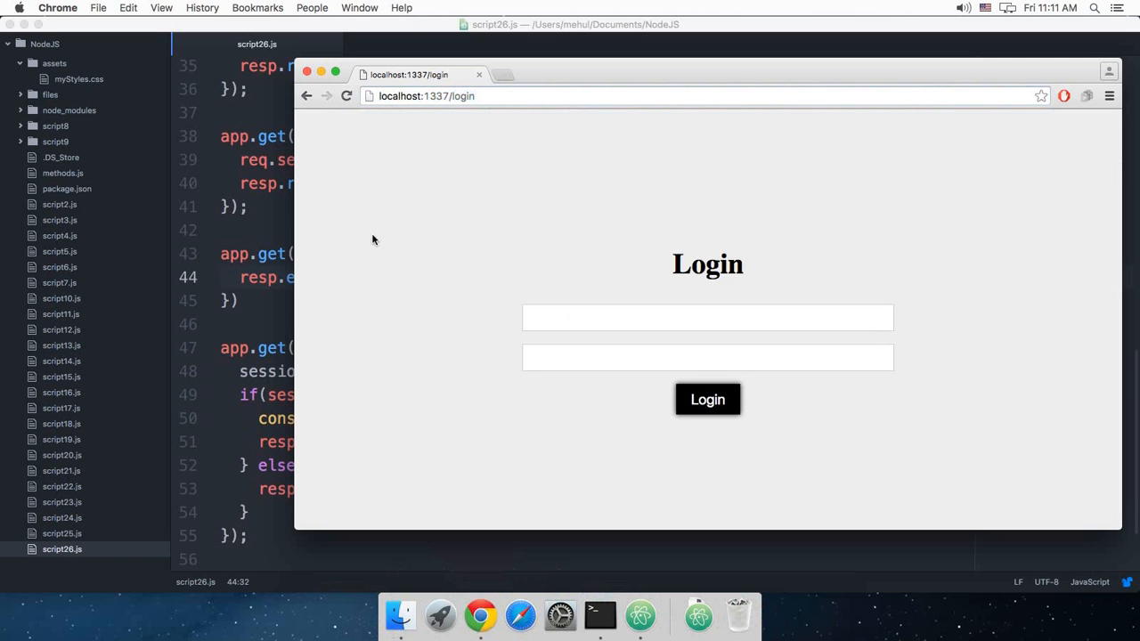
pyautogui.click(602, 614)
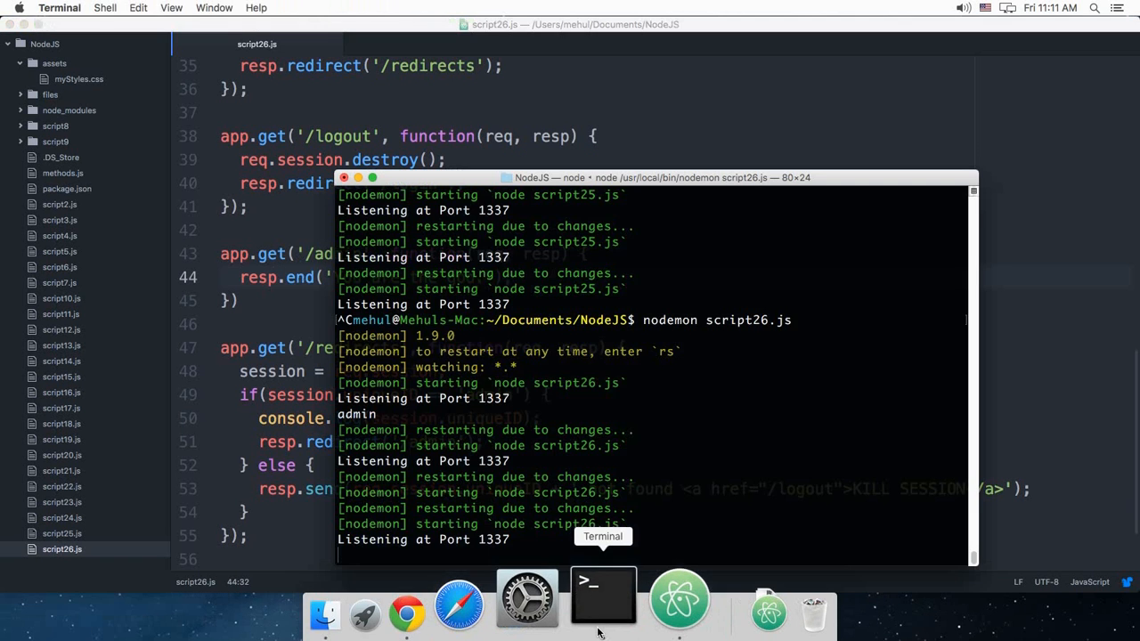
pyautogui.click(481, 615)
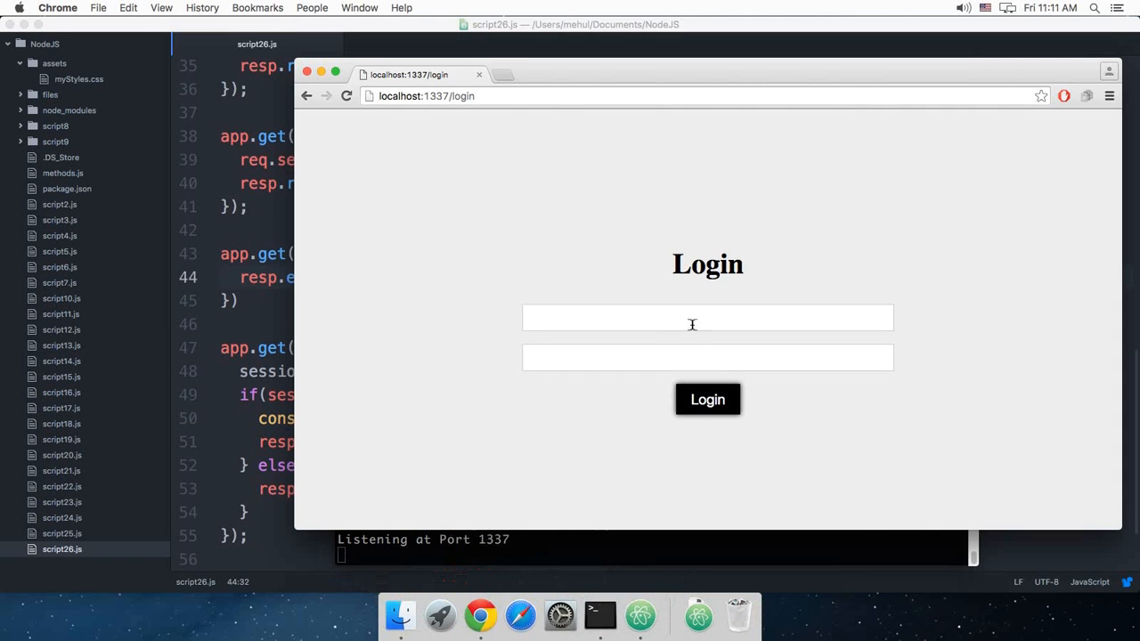
pyautogui.write('admin')
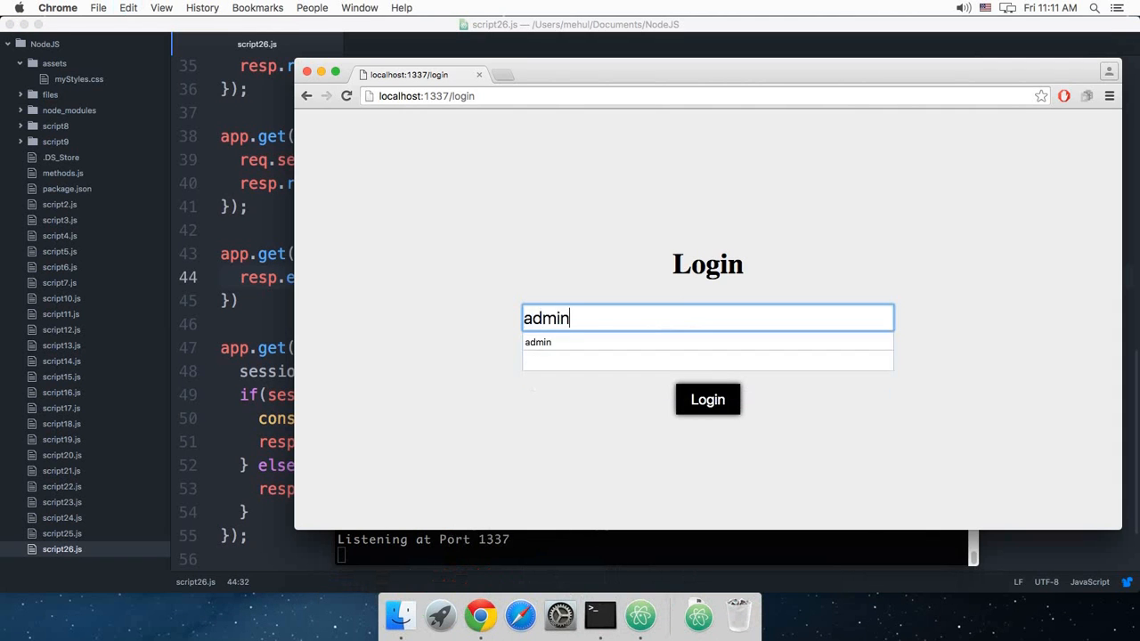
pyautogui.click(709, 399)
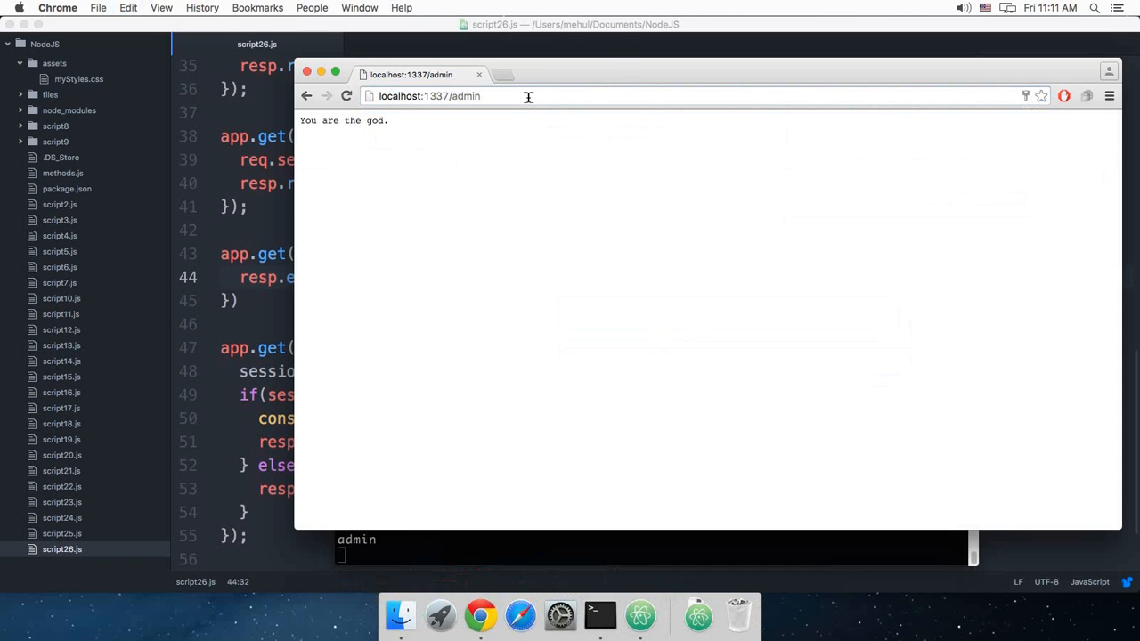
pyautogui.write('login')
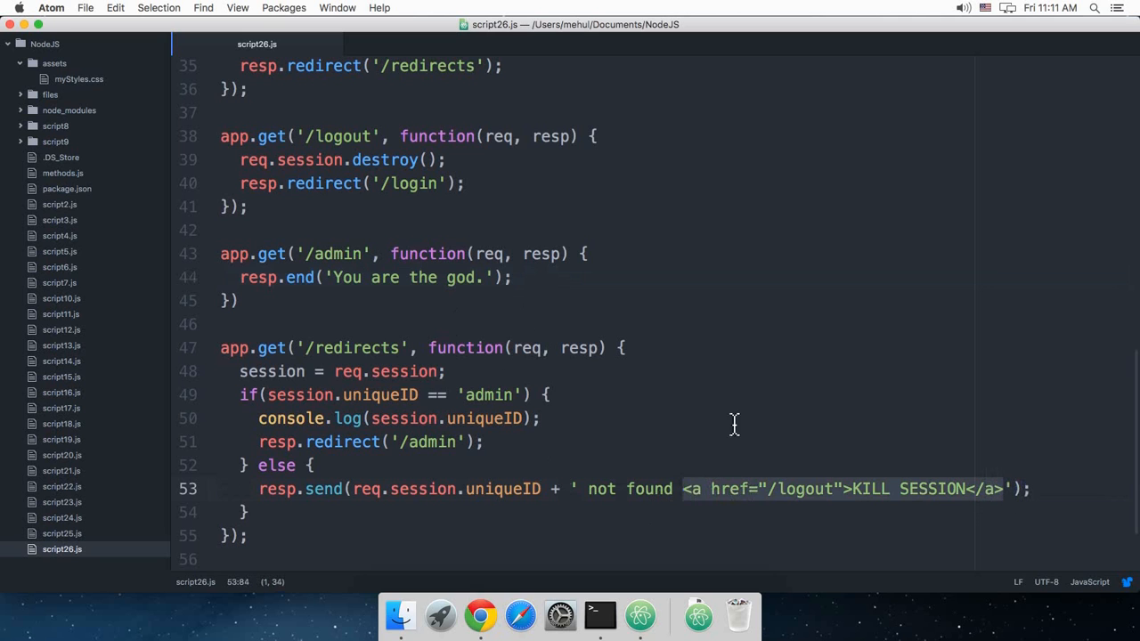
pyautogui.click(506, 278)
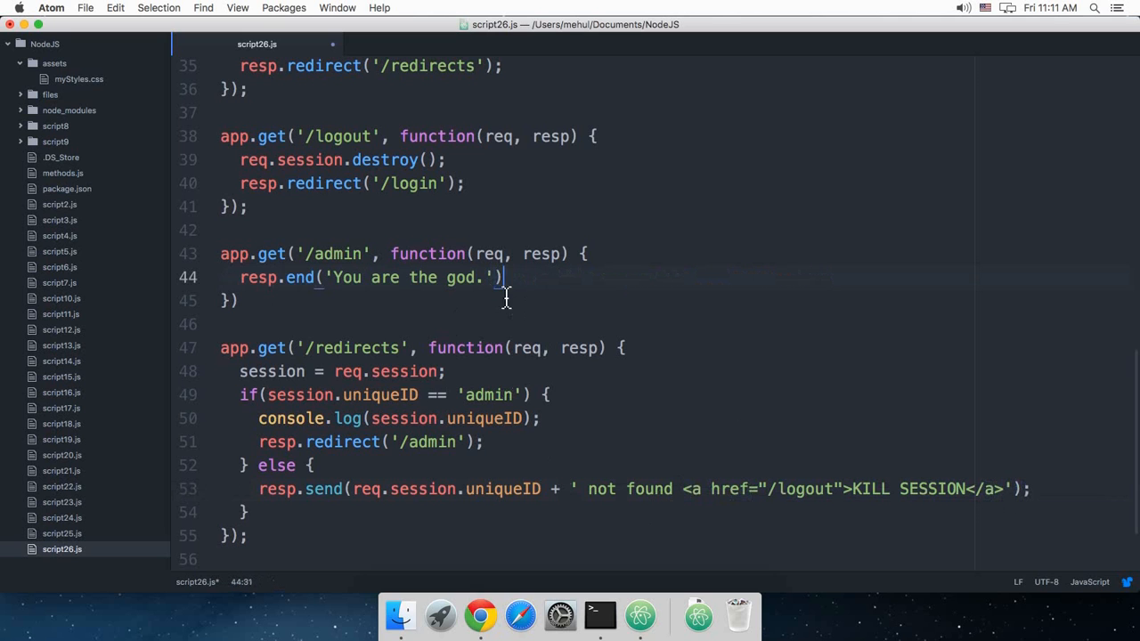
pyautogui.write('<a href="/logout">KILL SESSION</a>')
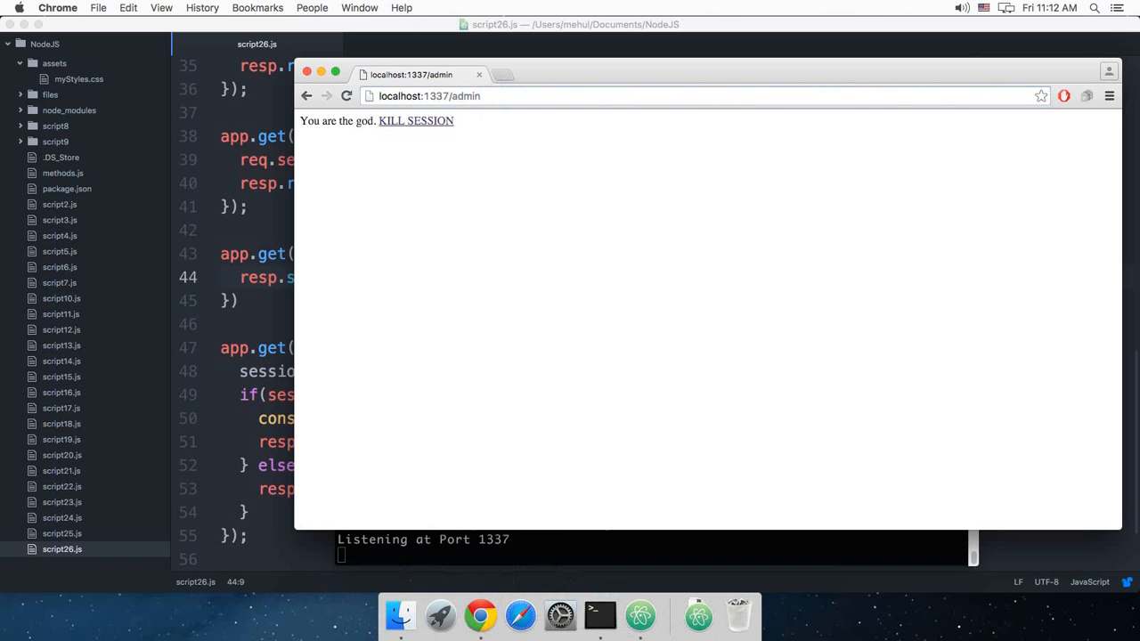
pyautogui.click(415, 121)
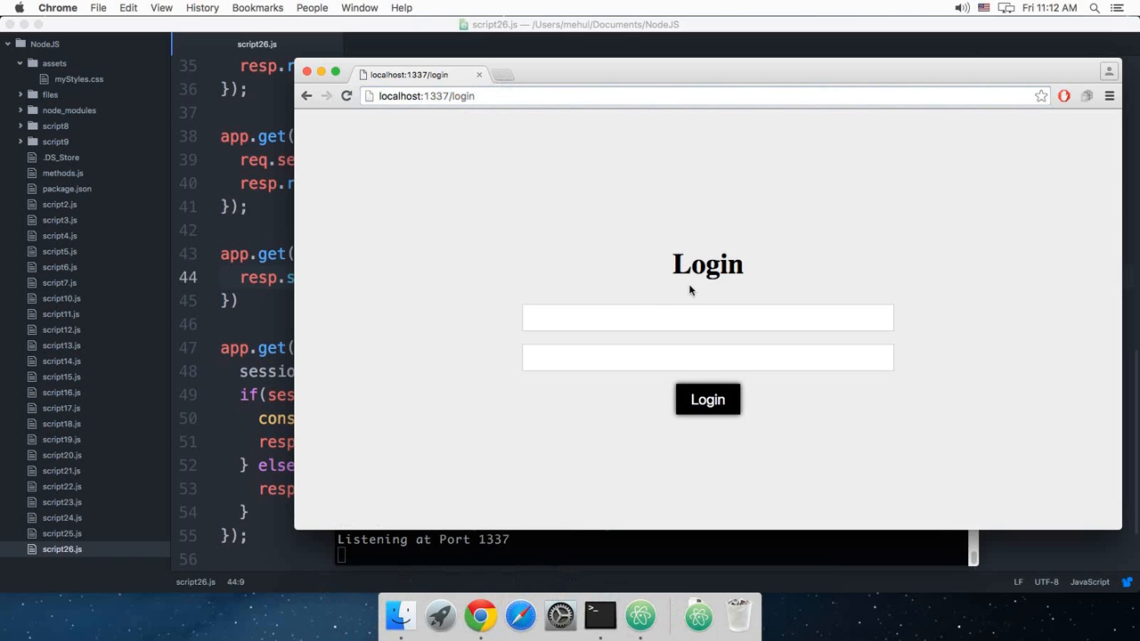
pyautogui.write('ad')
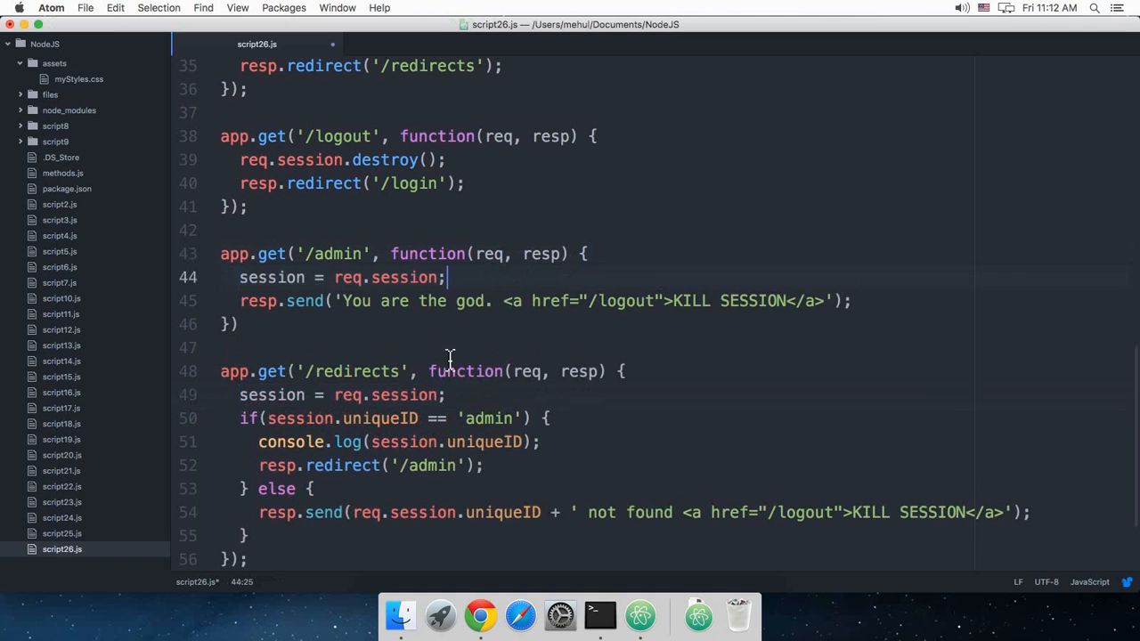
pyautogui.write('if(session.uniqueID !=')
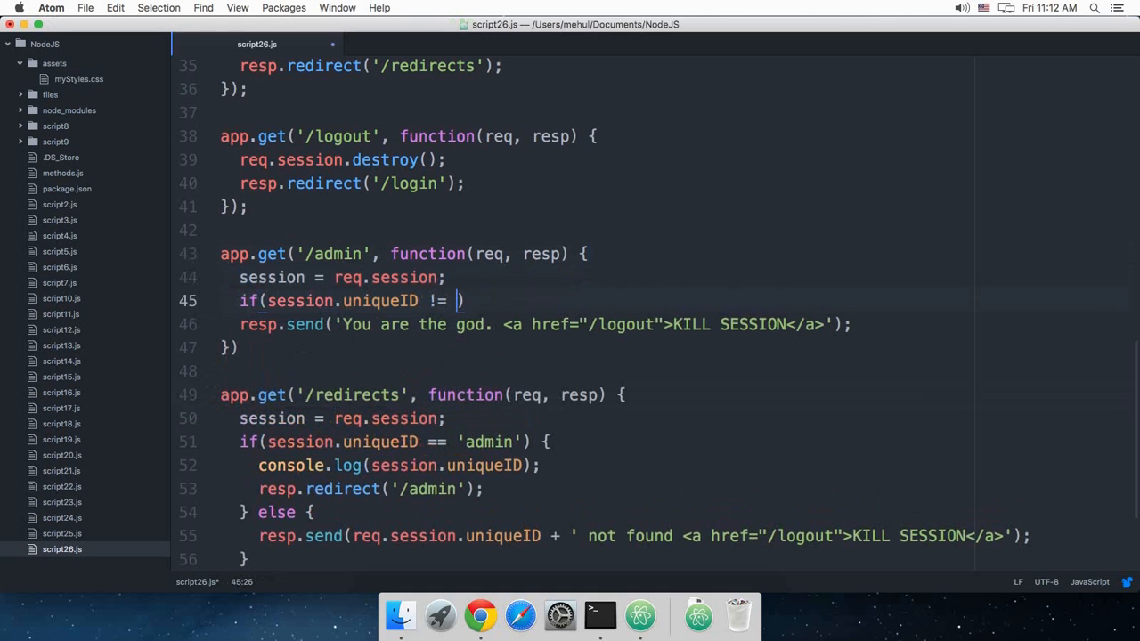
pyautogui.write("'admin'")
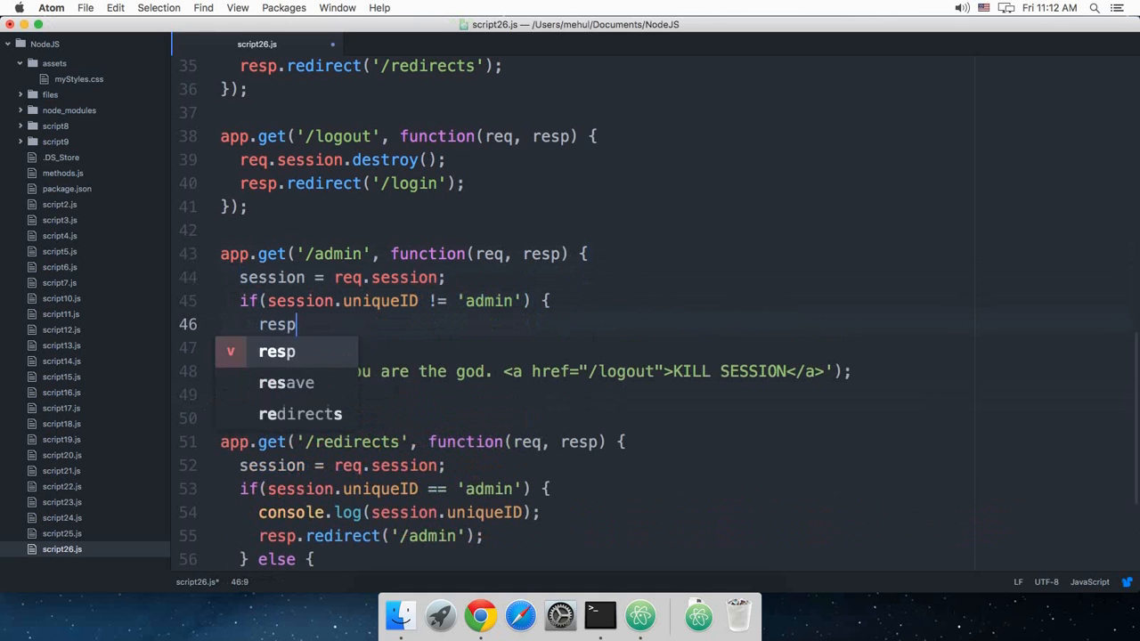
pyautogui.write(".end('')")
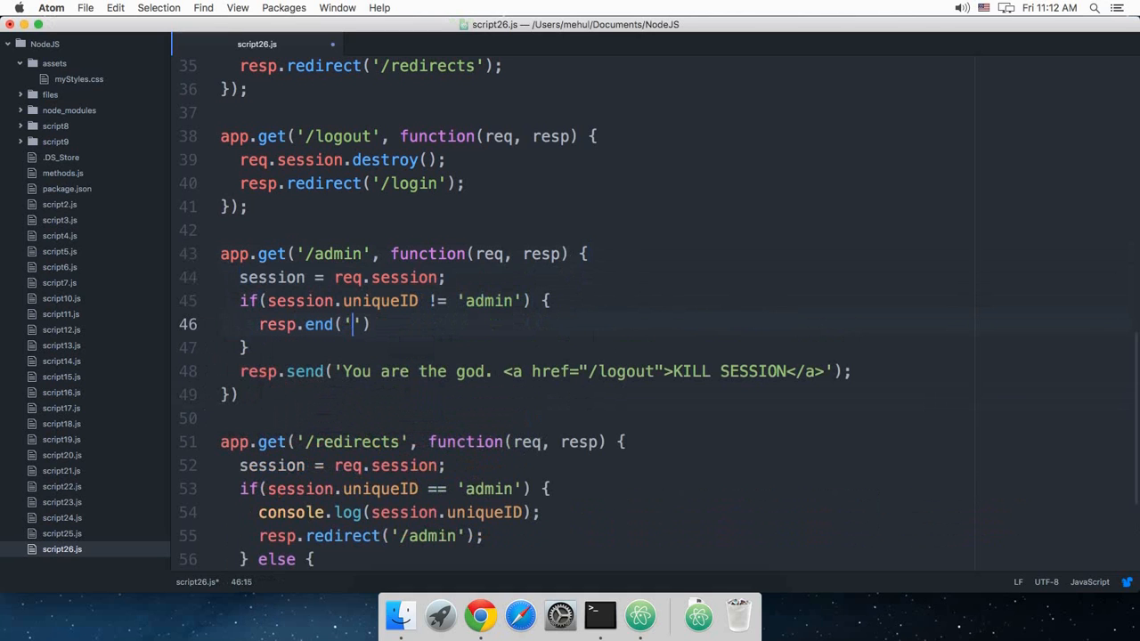
pyautogui.write('Unauth')
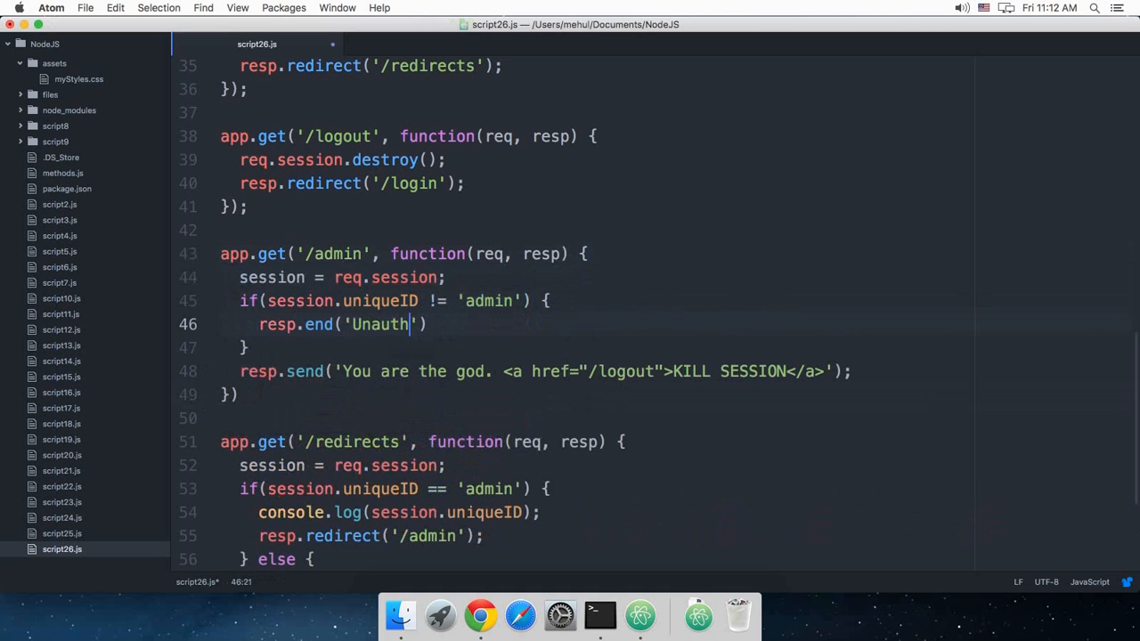
pyautogui.write('orized access')
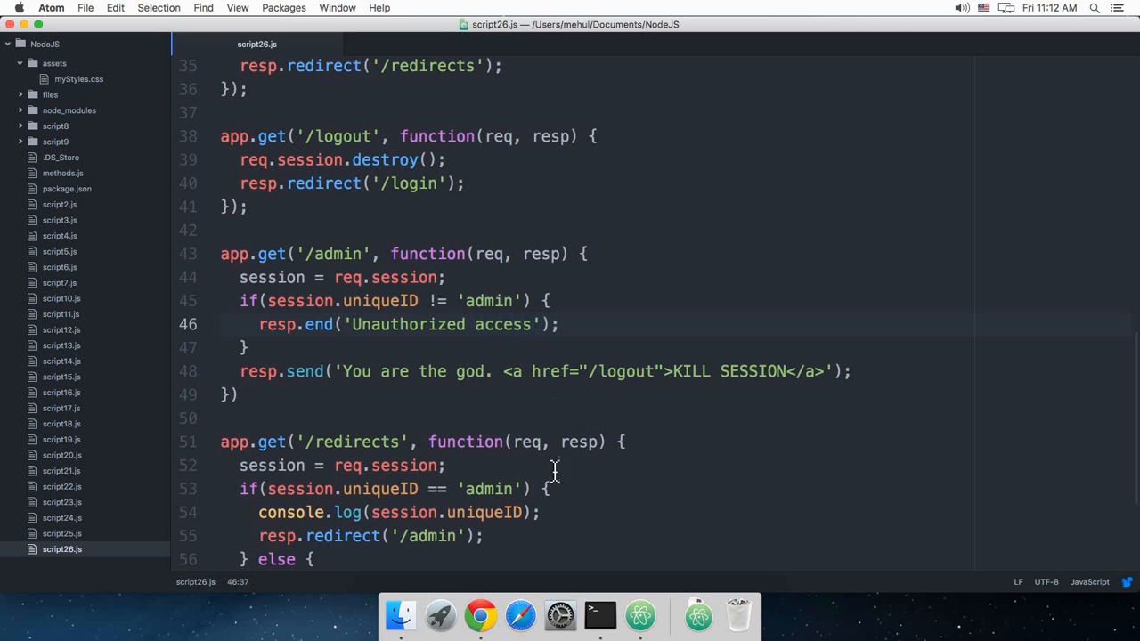
pyautogui.click(481, 614)
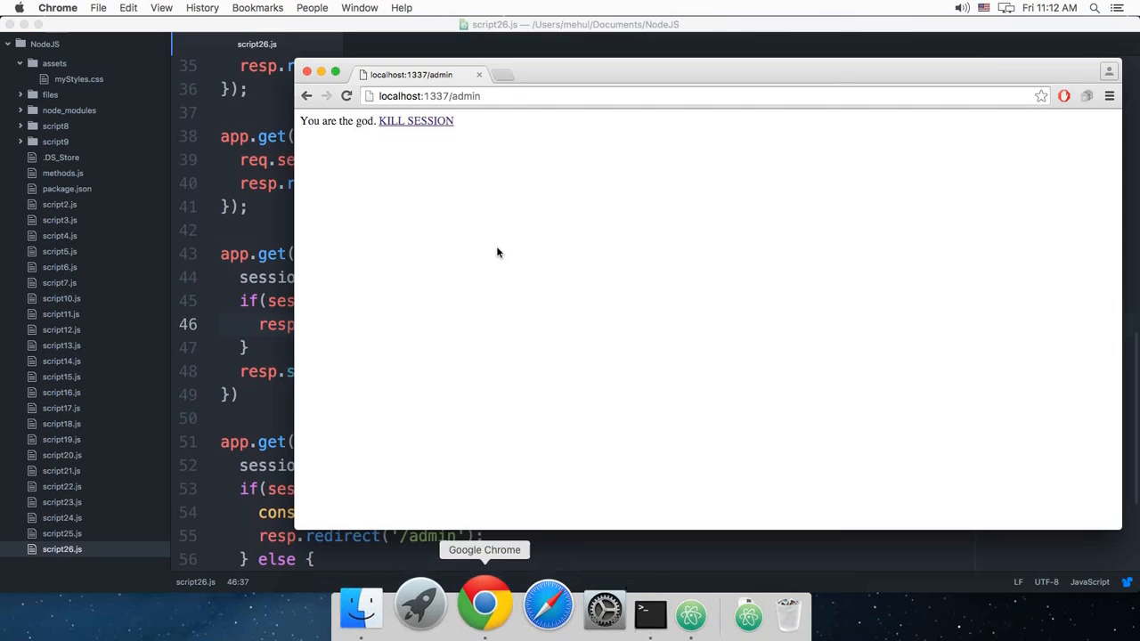
pyautogui.click(417, 121)
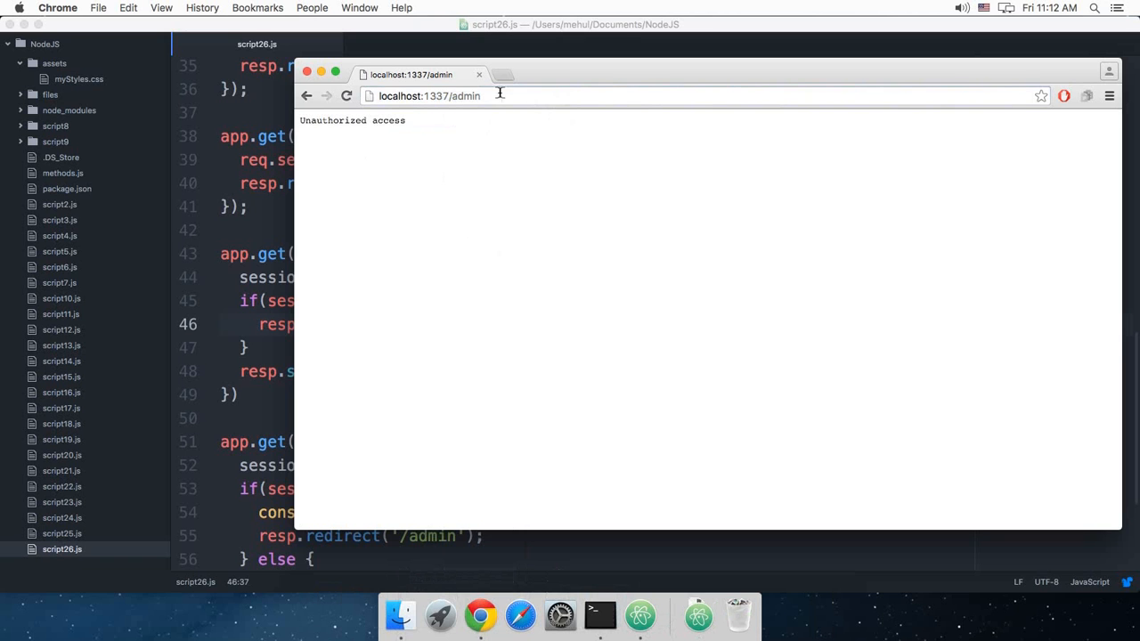
pyautogui.moveTo(368, 194)
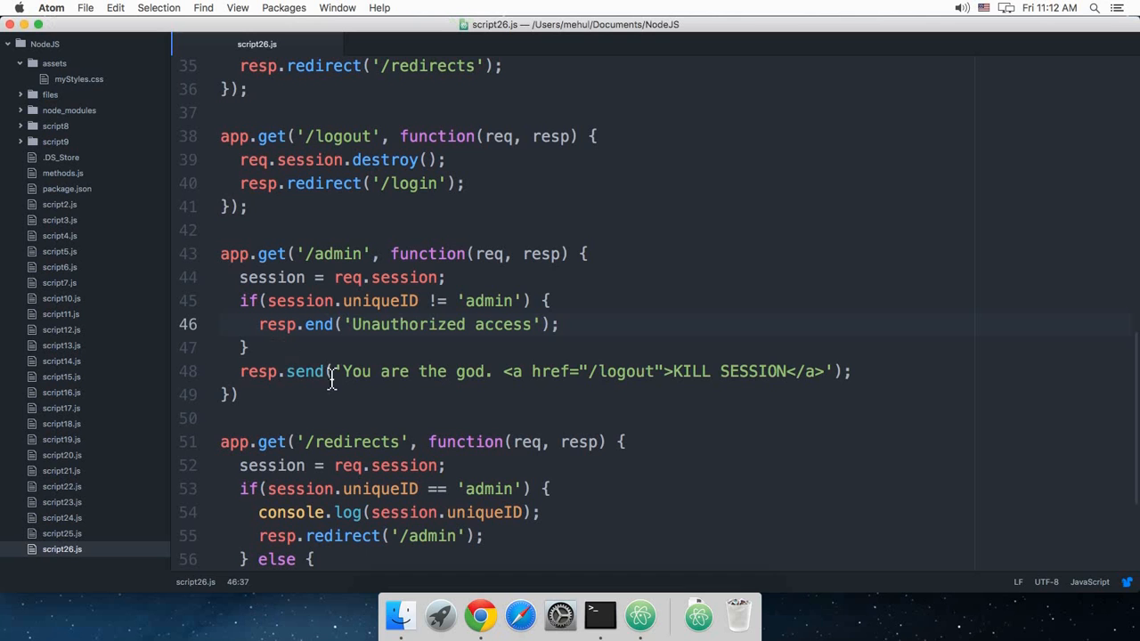
pyautogui.click(479, 614)
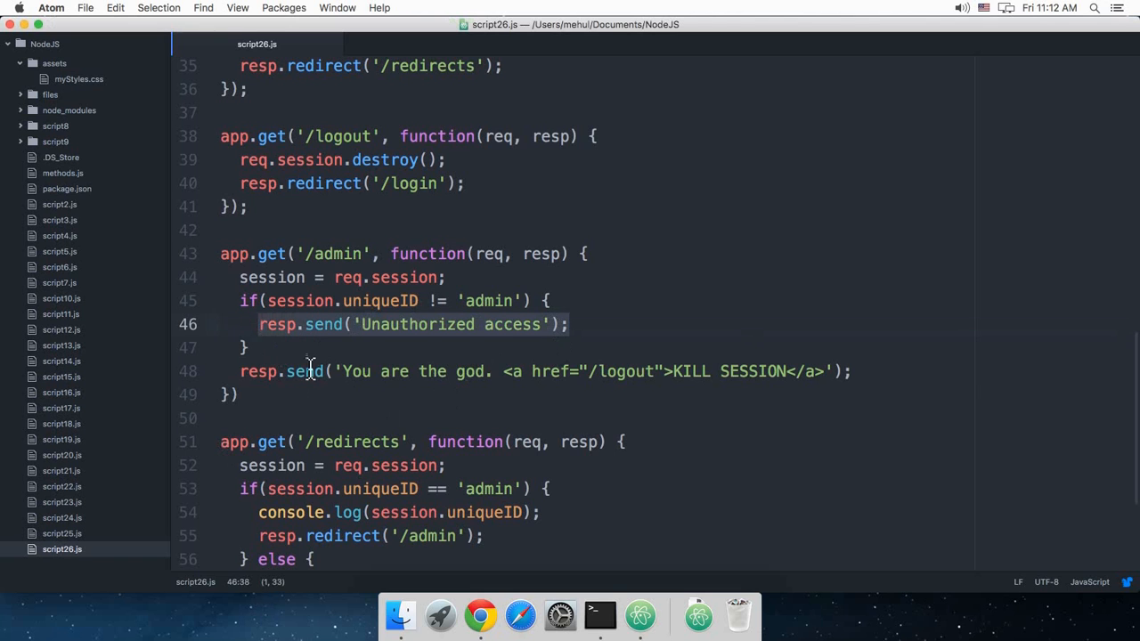
pyautogui.click(484, 591)
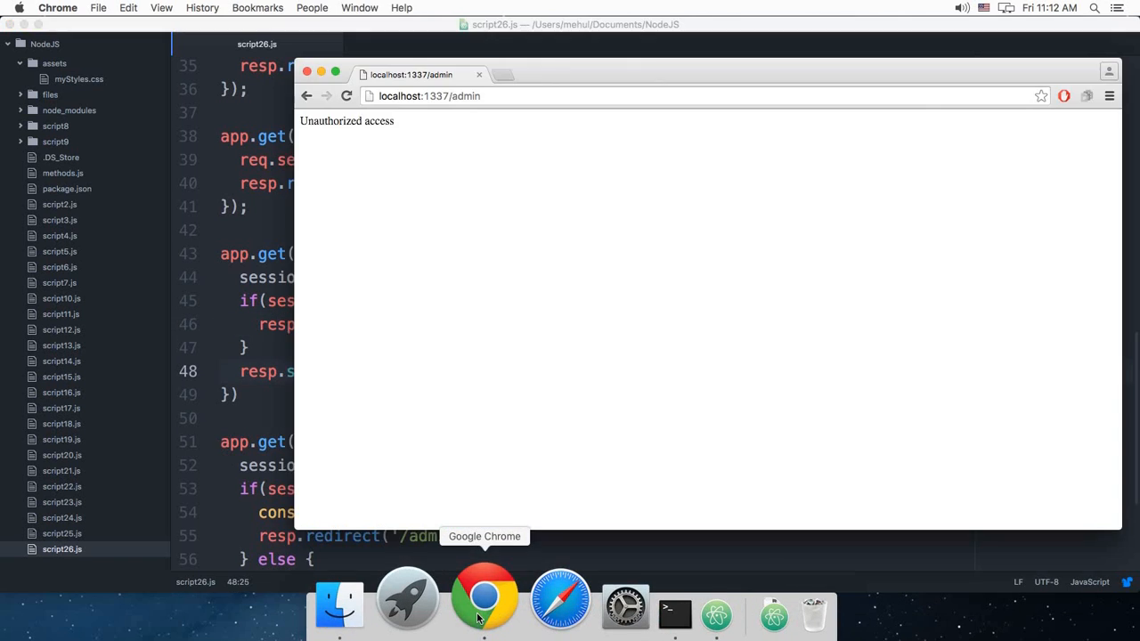
pyautogui.moveTo(306, 181)
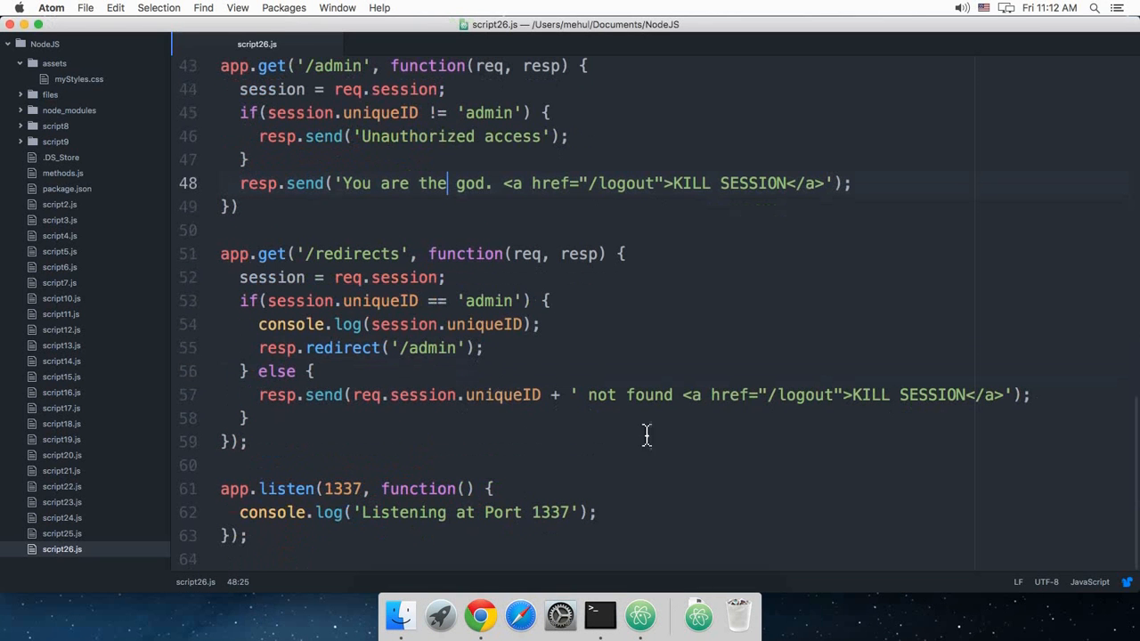
pyautogui.moveTo(479, 614)
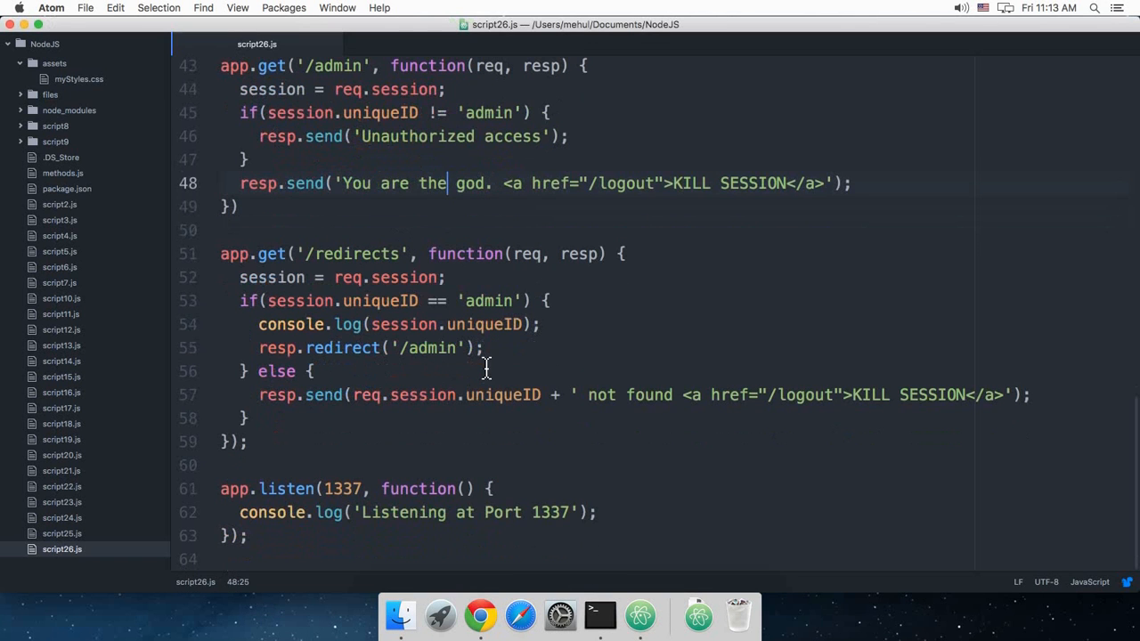
pyautogui.moveTo(430, 292)
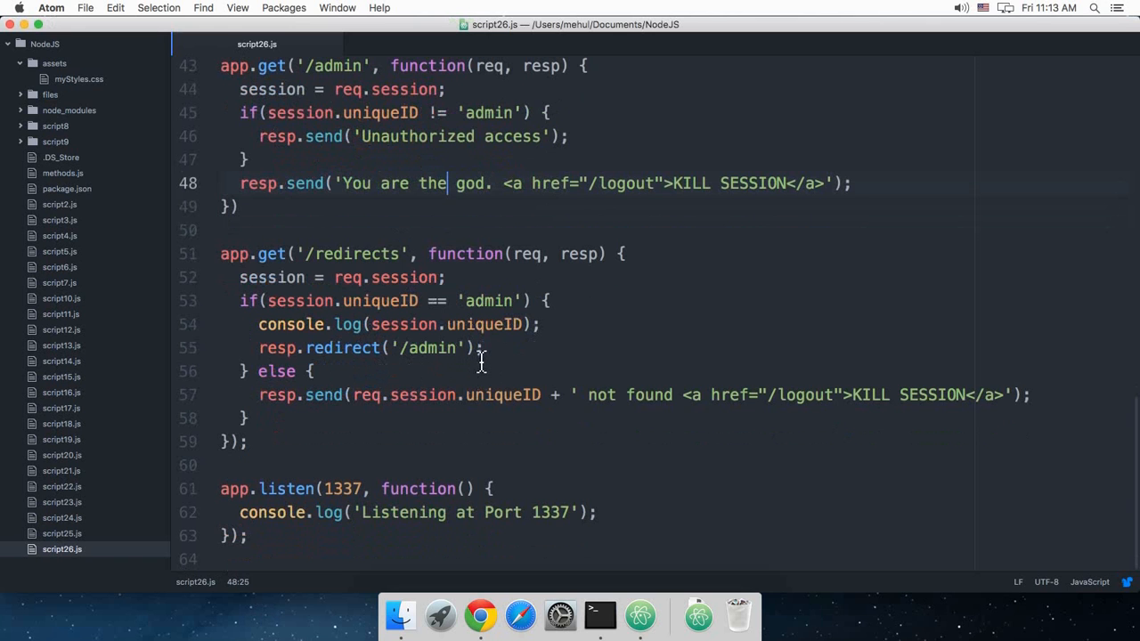
pyautogui.scroll(3)
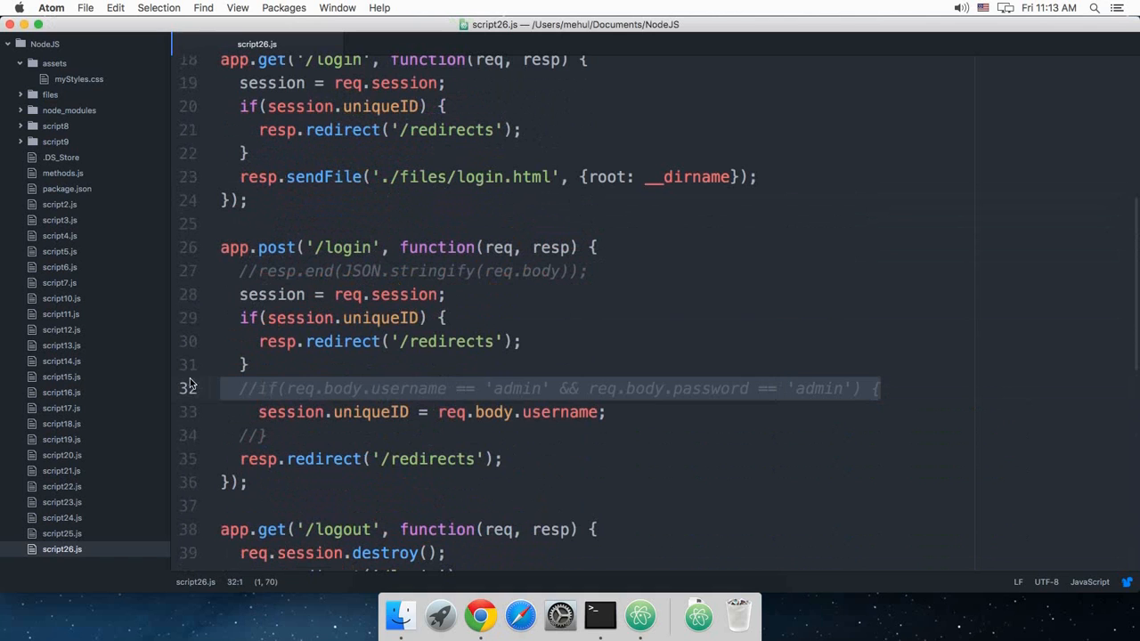
pyautogui.press('Backspace')
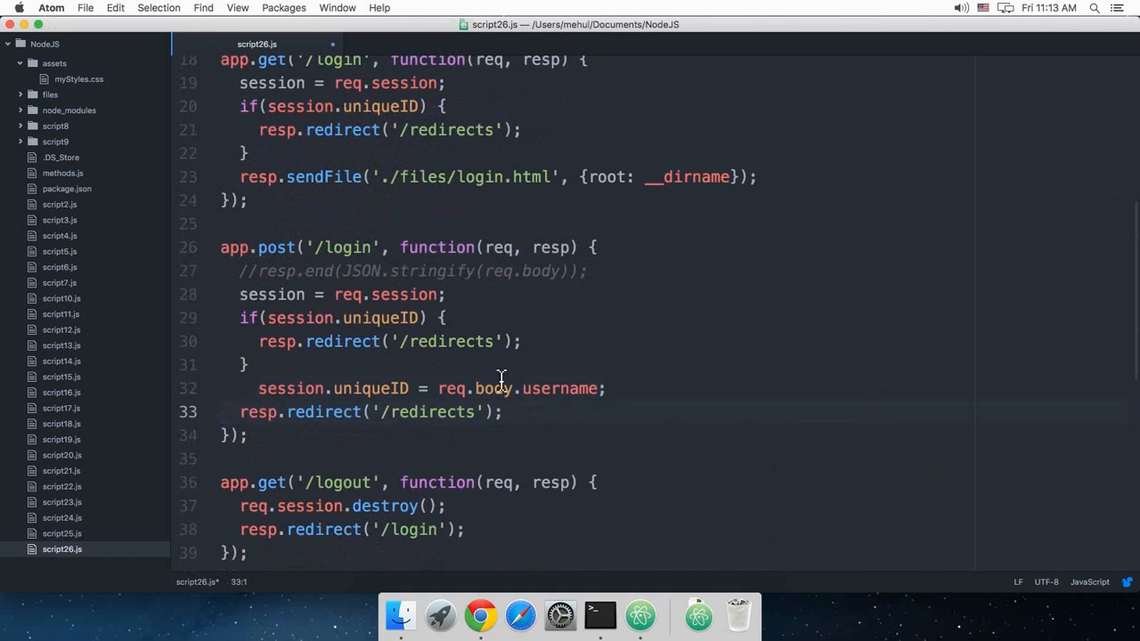
pyautogui.scroll(3)
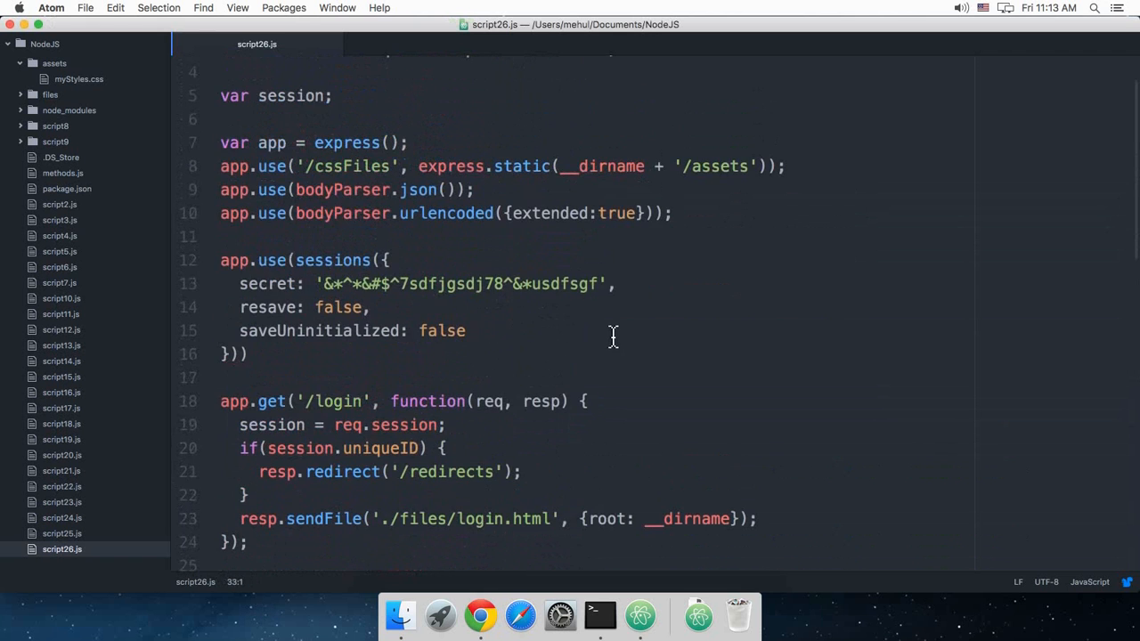
pyautogui.scroll(-3)
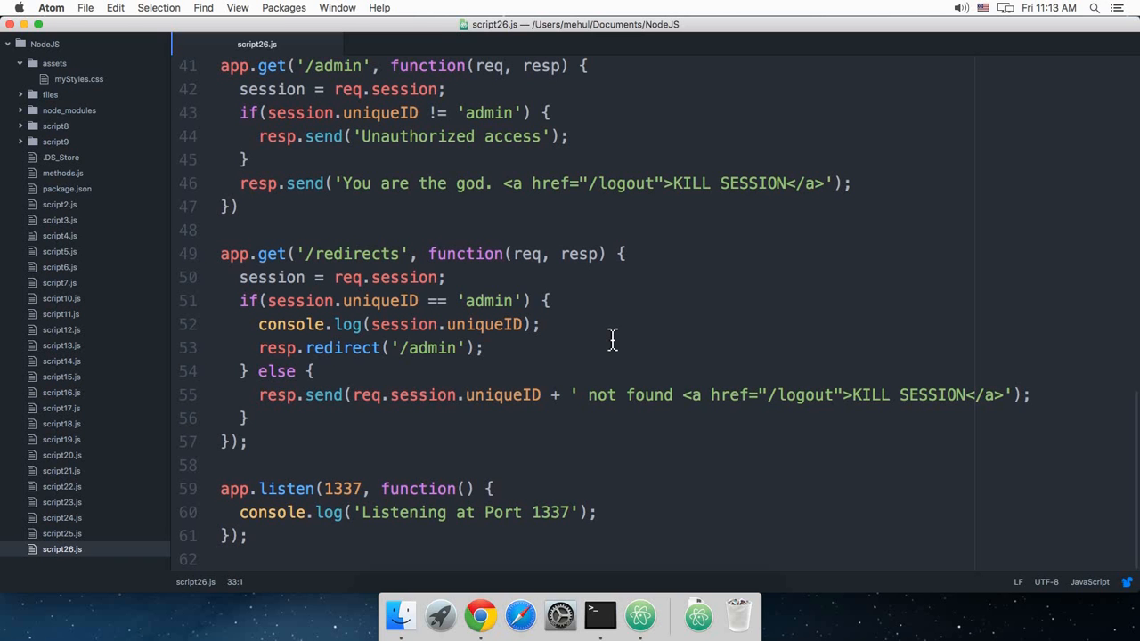
pyautogui.scroll(3)
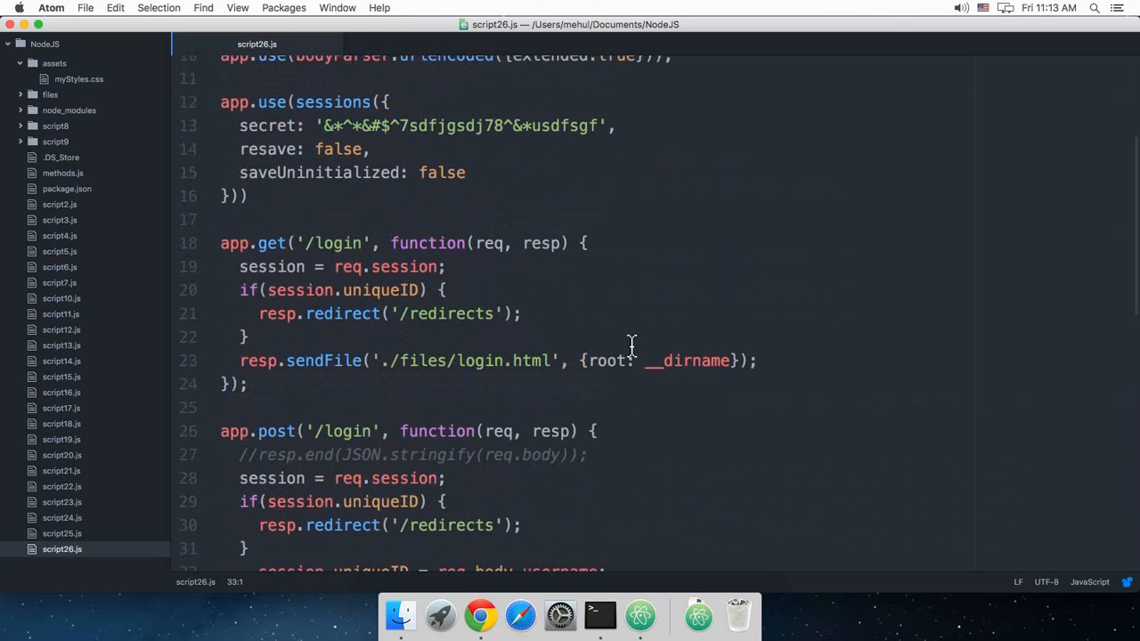
pyautogui.moveTo(589, 342)
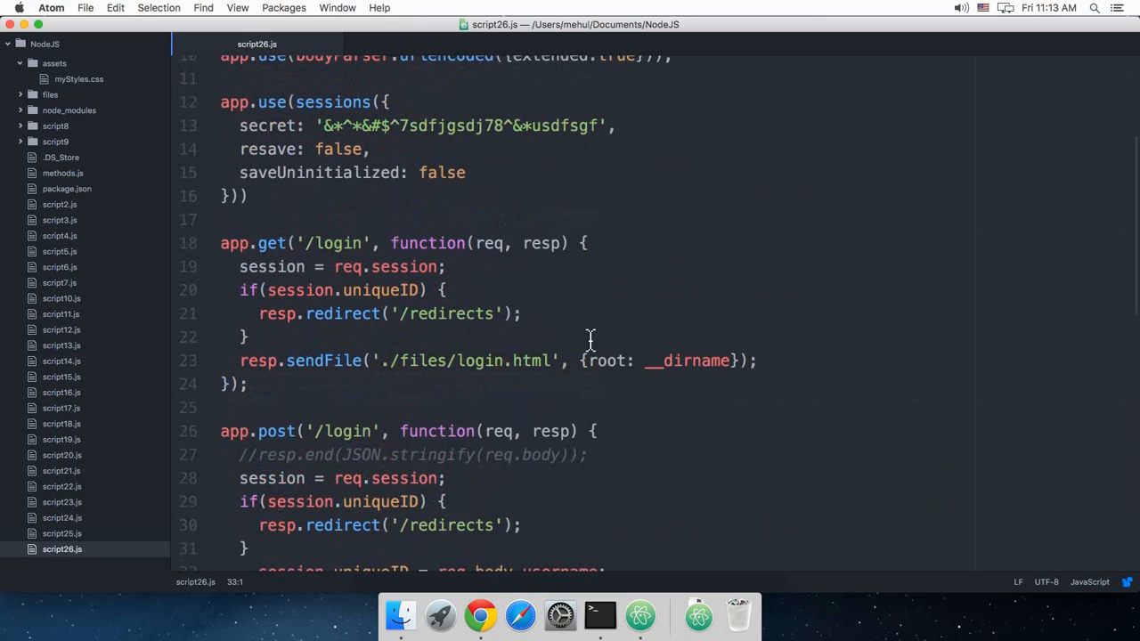